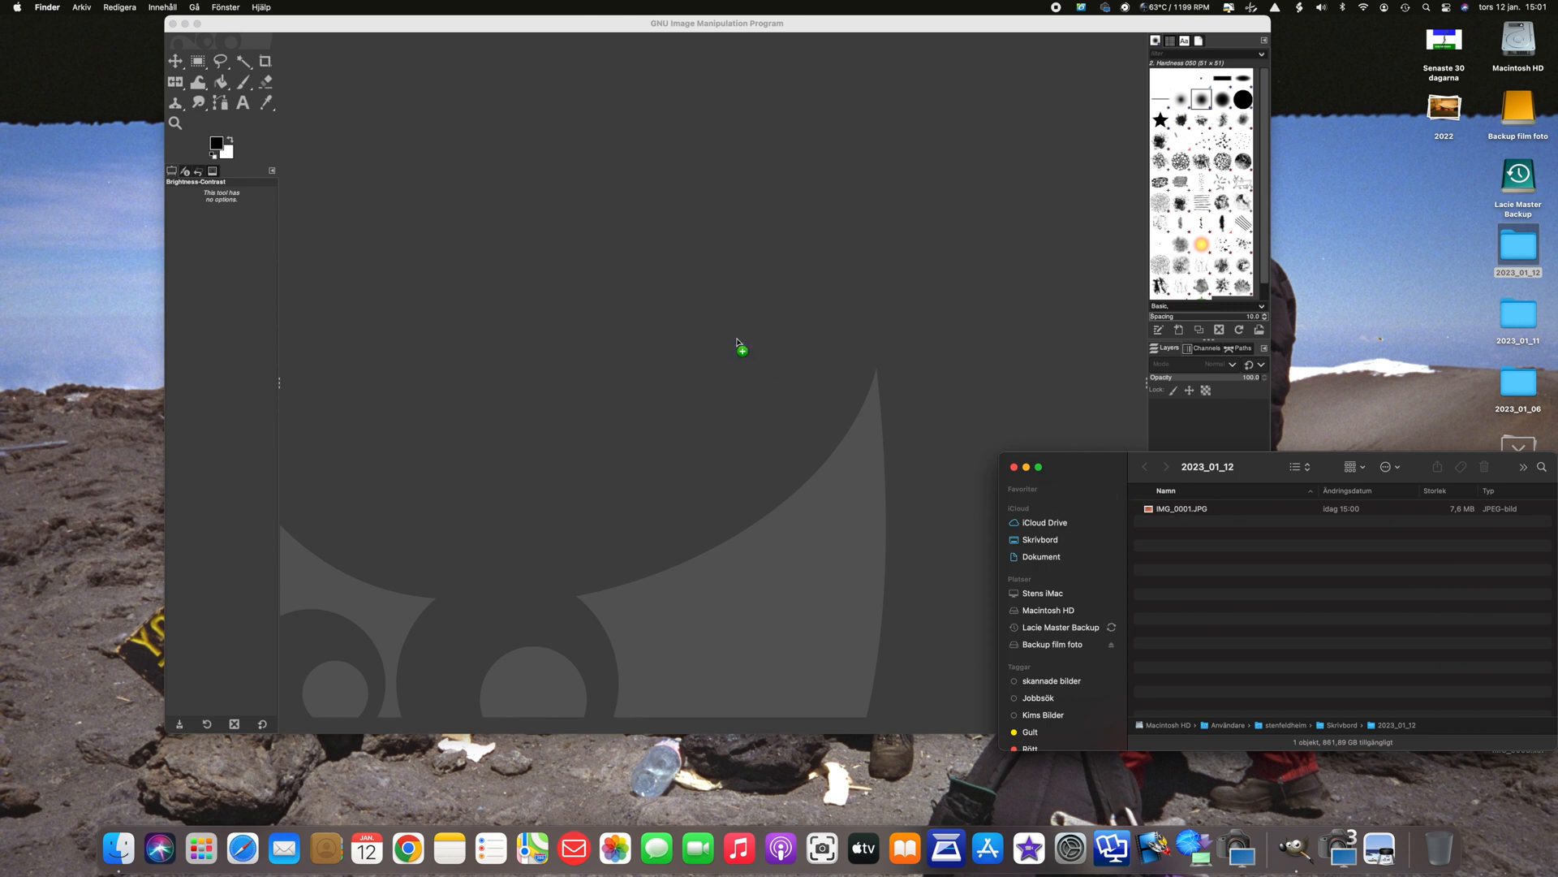
Open the scanned negative IMG_0001.JPG in GIMP and invert its colours
double_click(1181, 508)
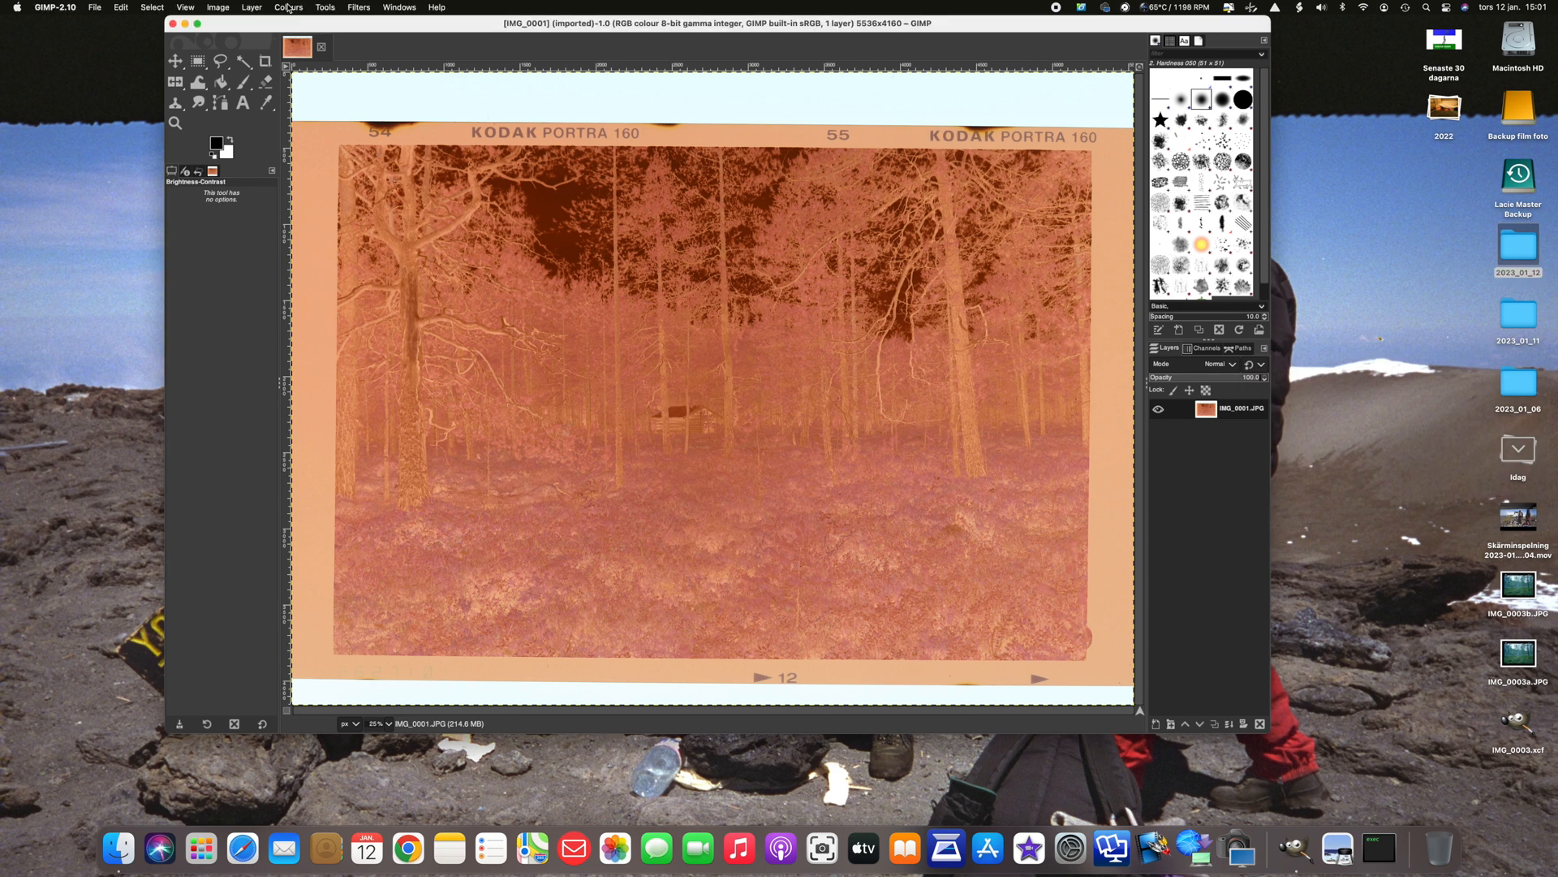
left_click(288, 8)
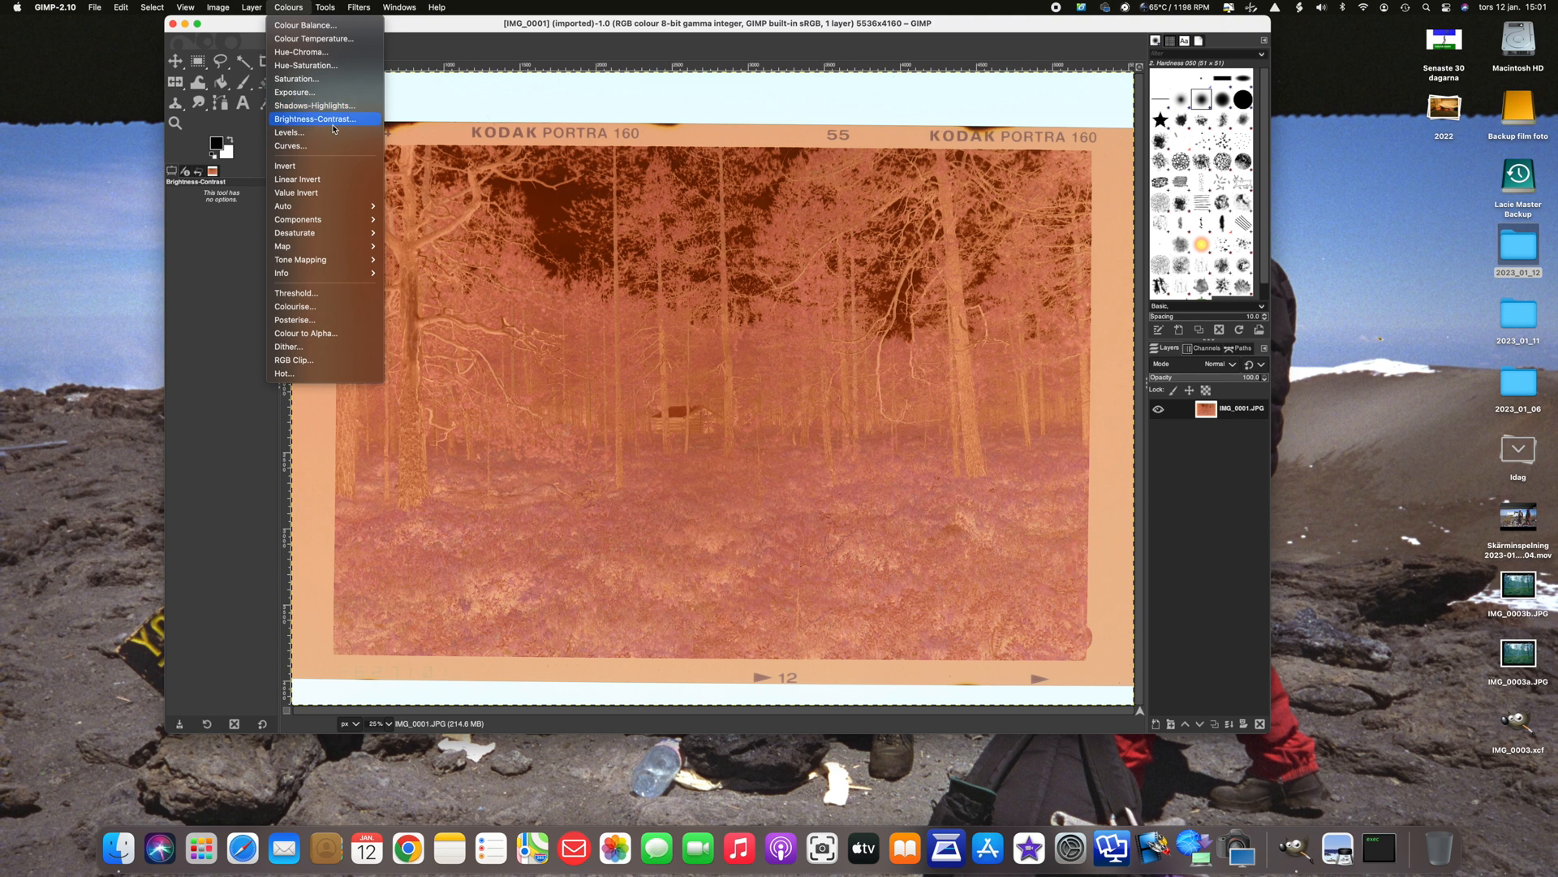
left_click(284, 166)
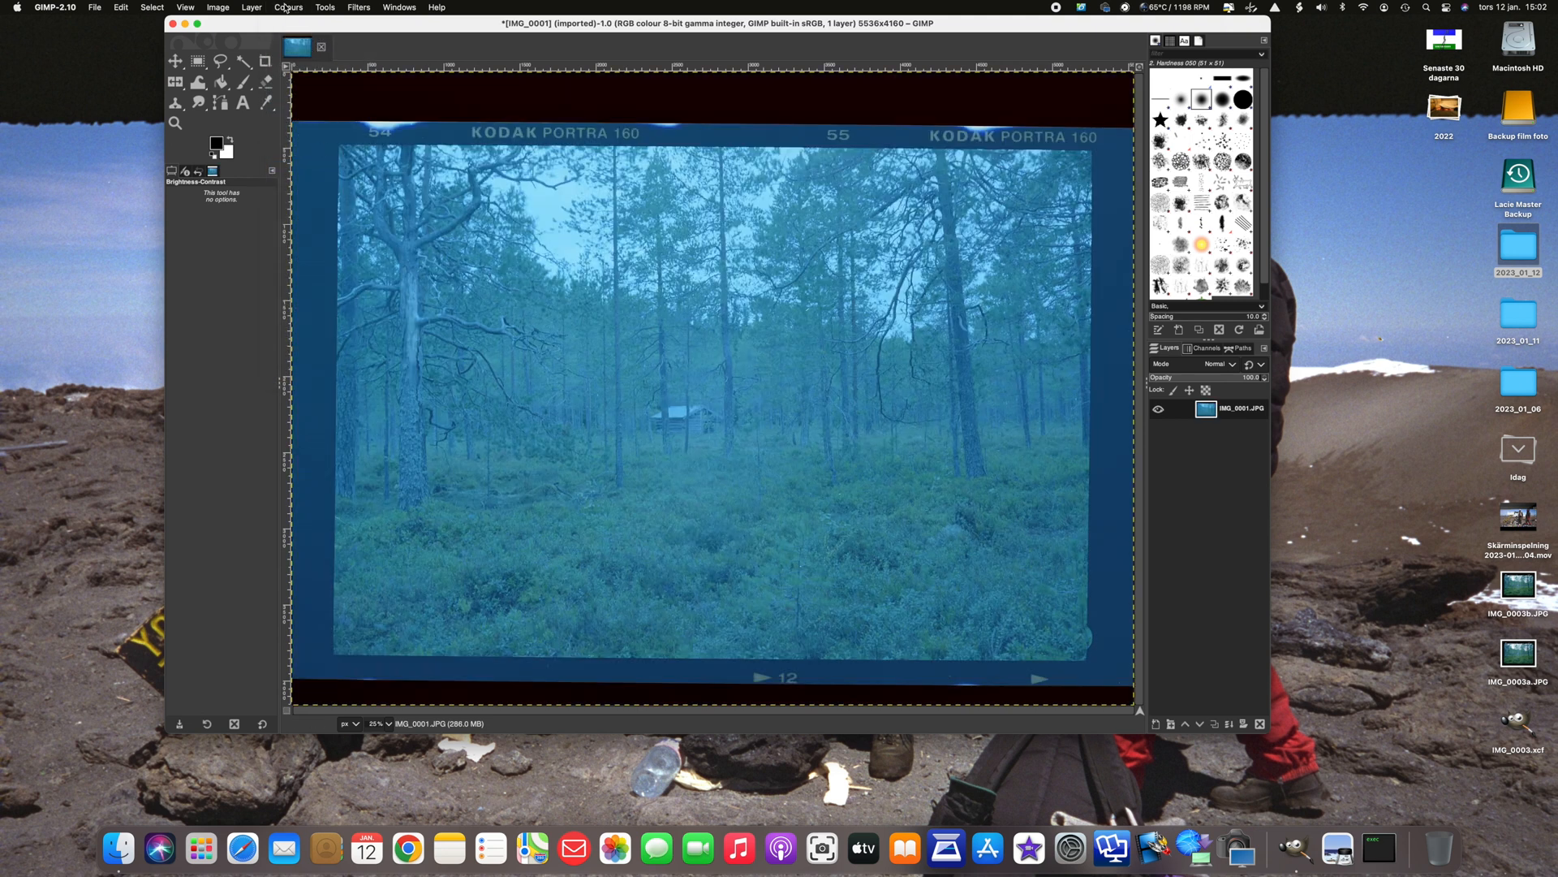
left_click(288, 7)
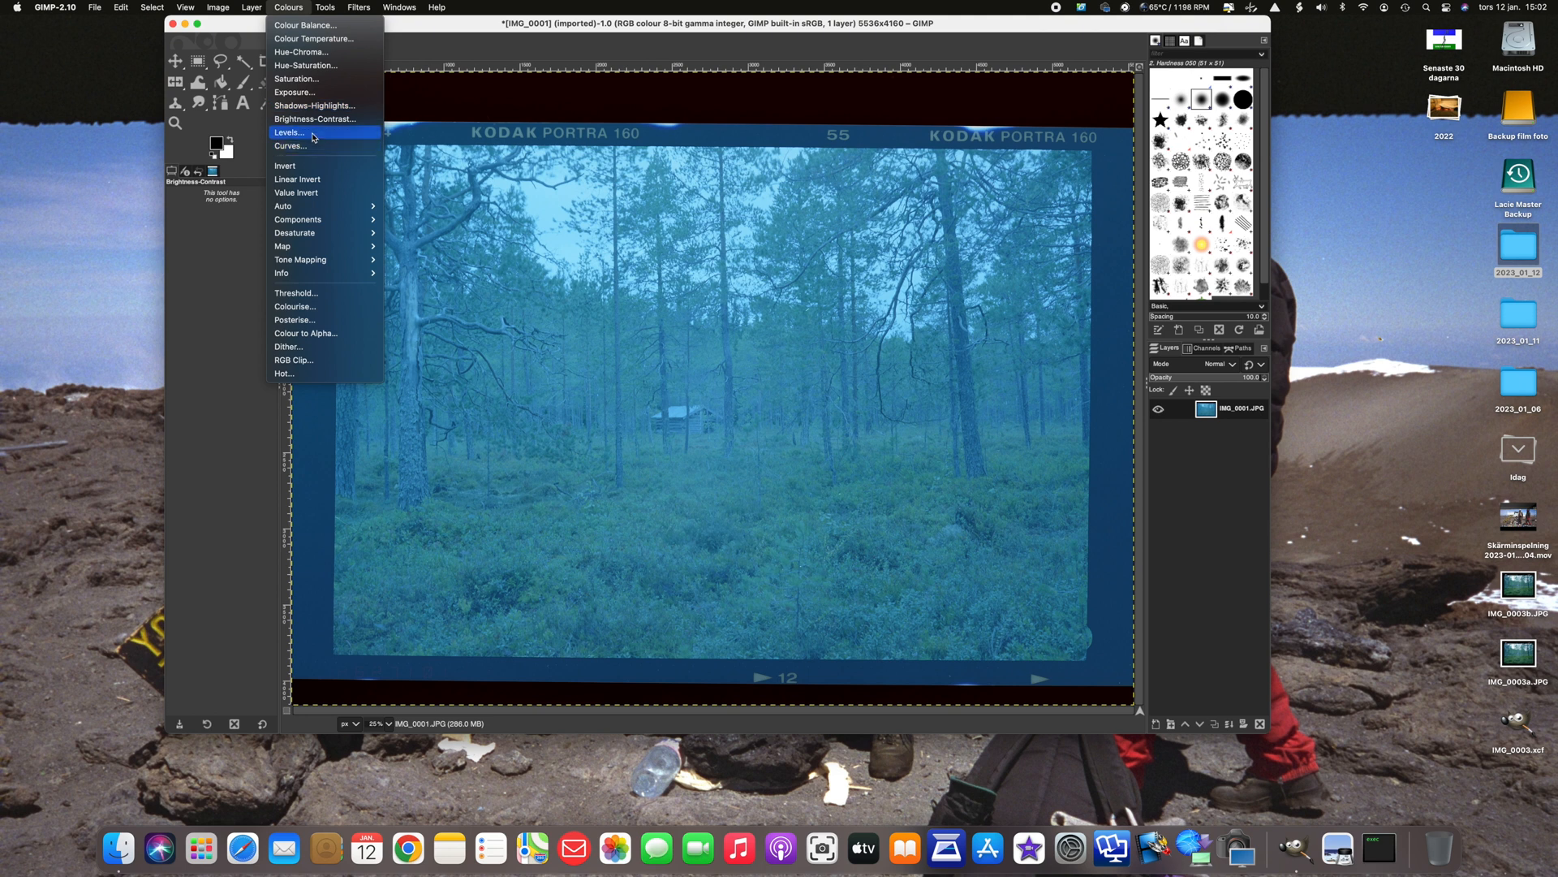
Open Levels and apply Auto Input Levels to the inverted forest scan
left_click(288, 133)
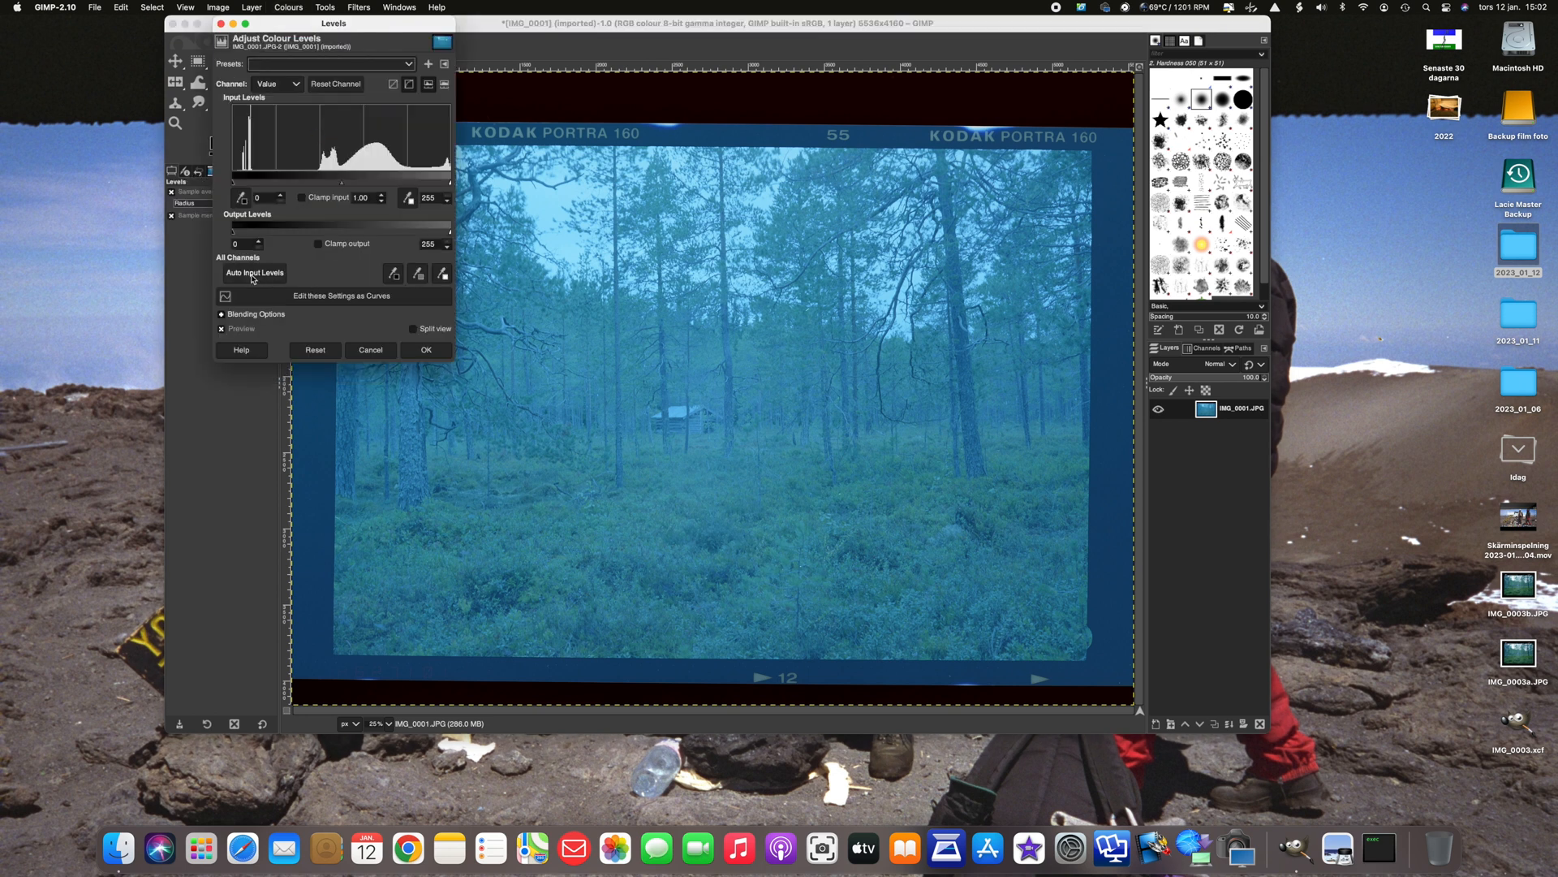
left_click(252, 273)
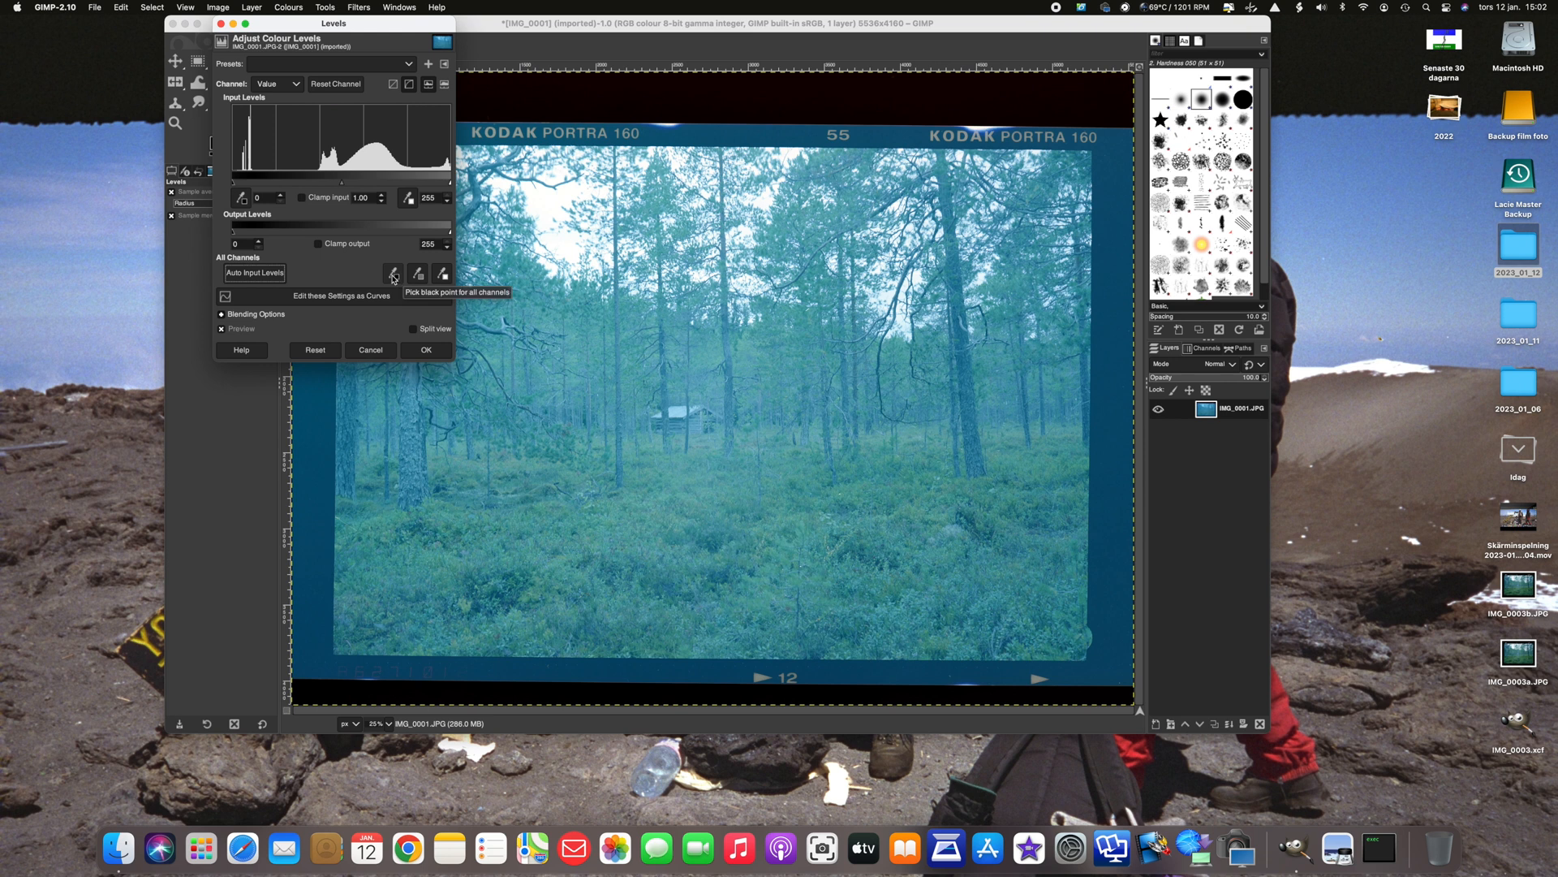
mouse_move(467, 495)
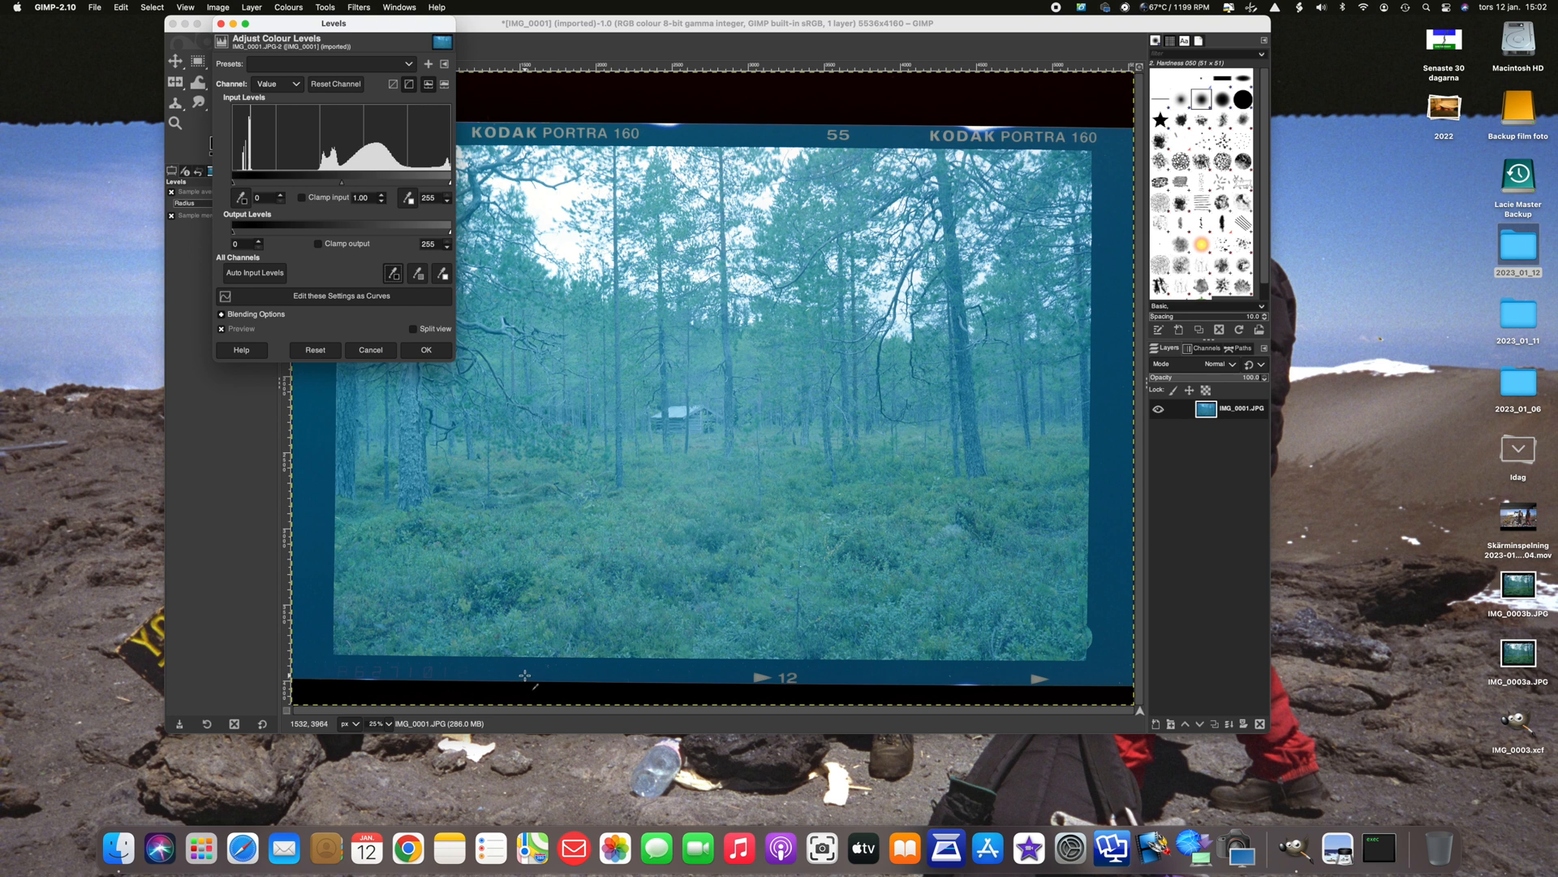
mouse_move(524, 676)
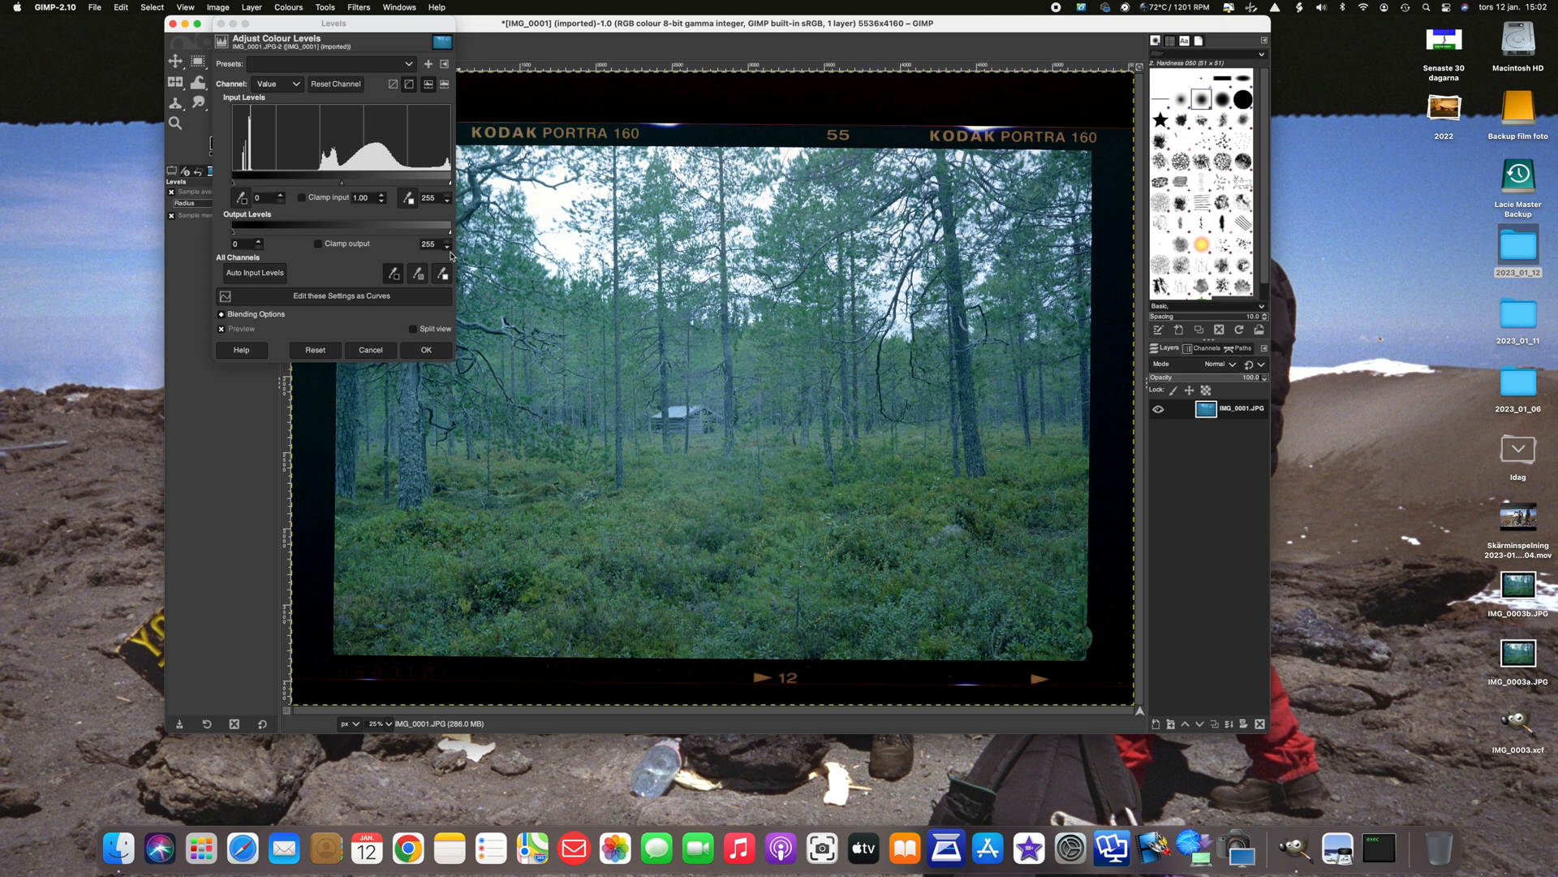
mouse_move(411, 69)
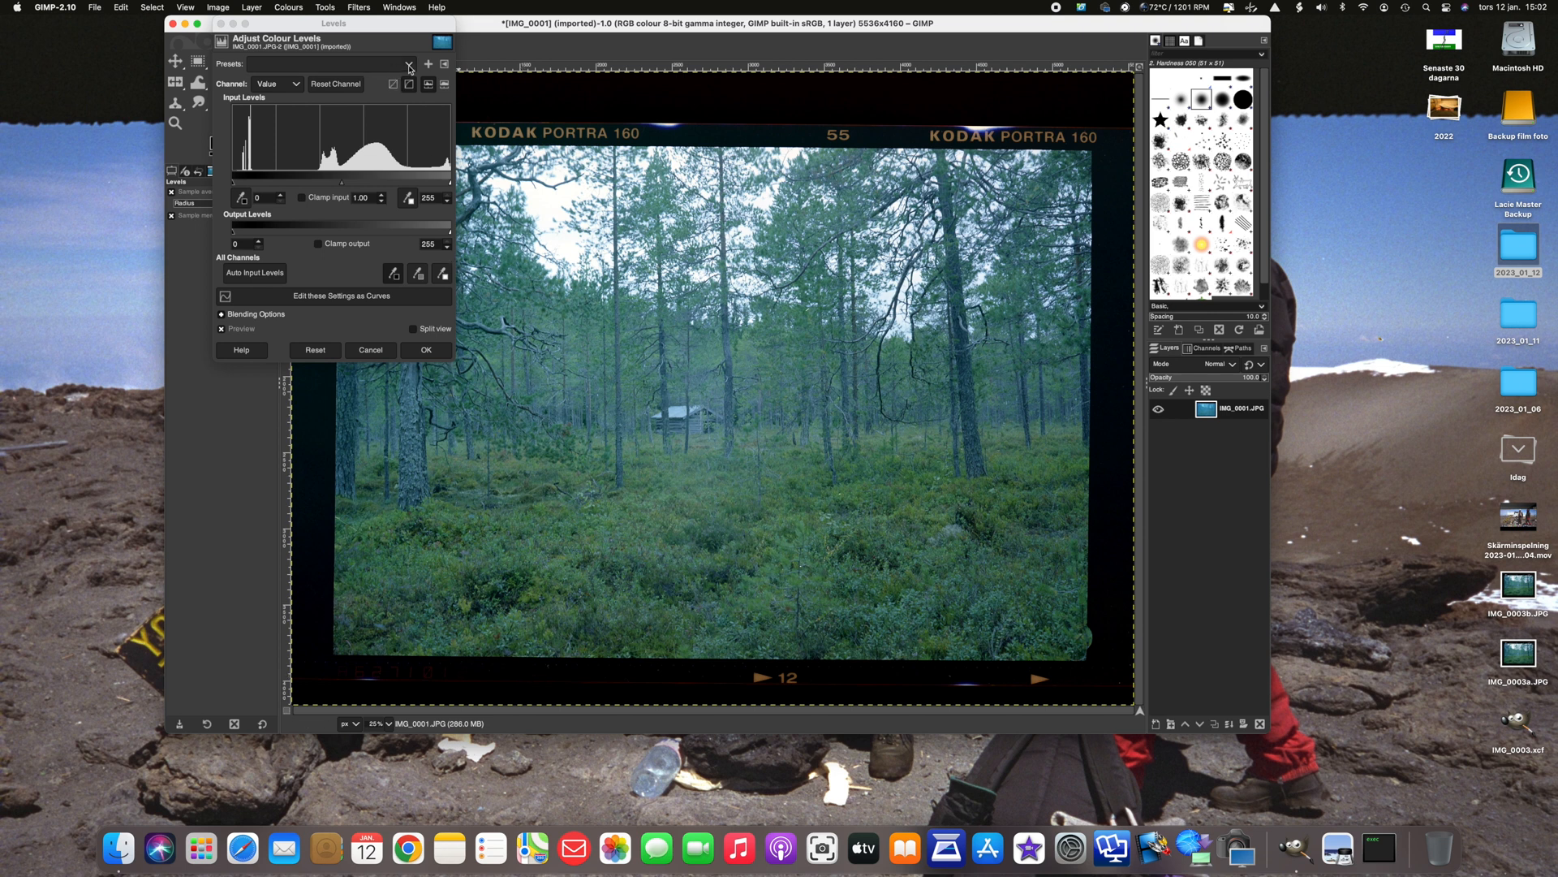
Apply the saved 'kodak portra 160' Levels preset to the photo
left_click(408, 63)
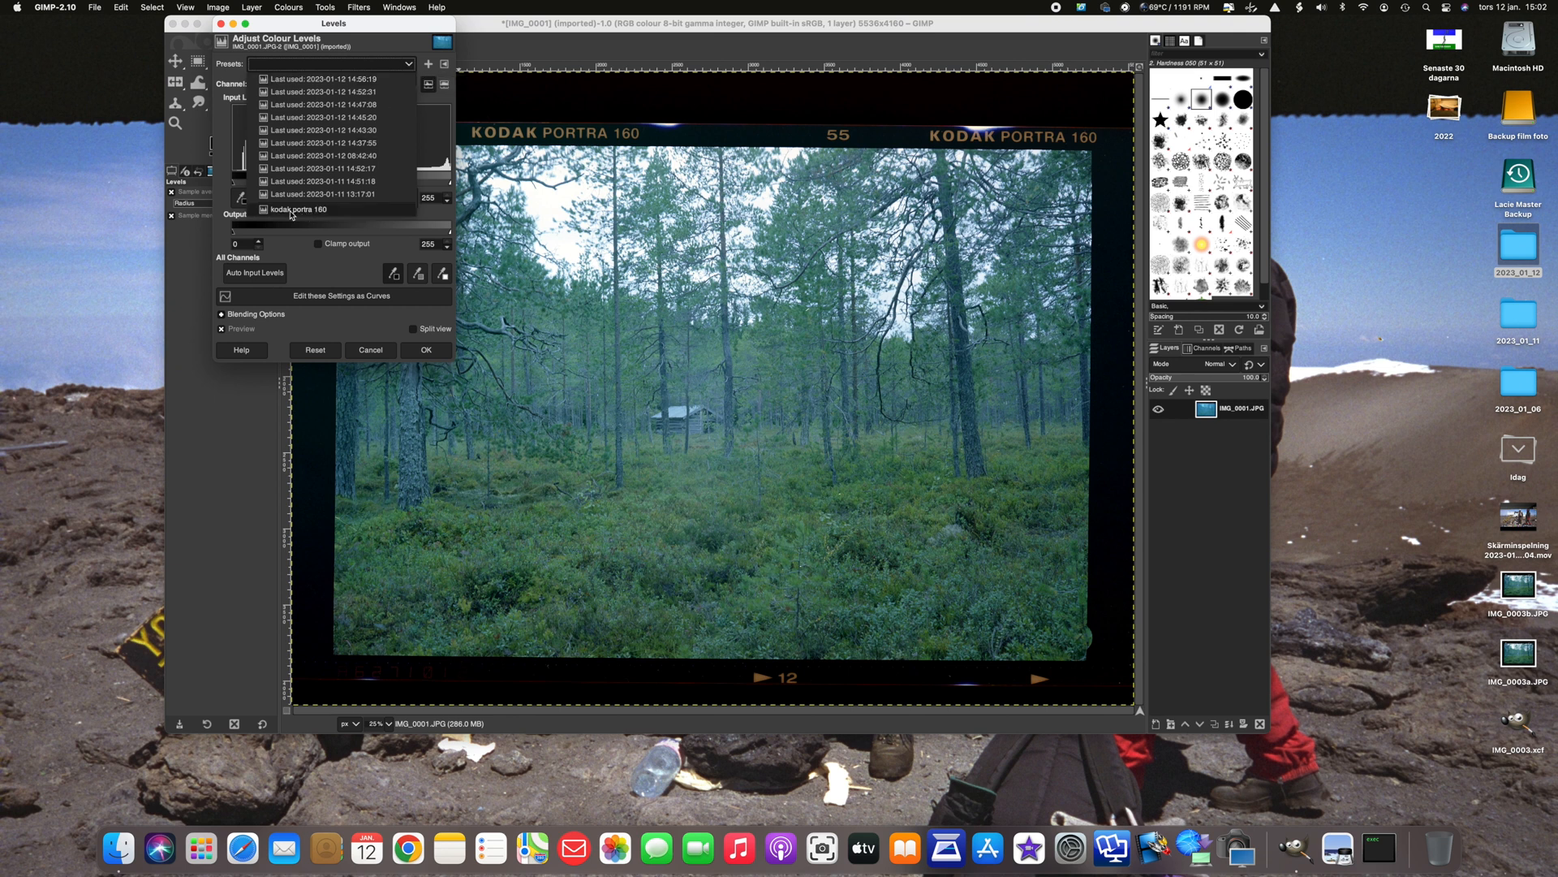
left_click(297, 209)
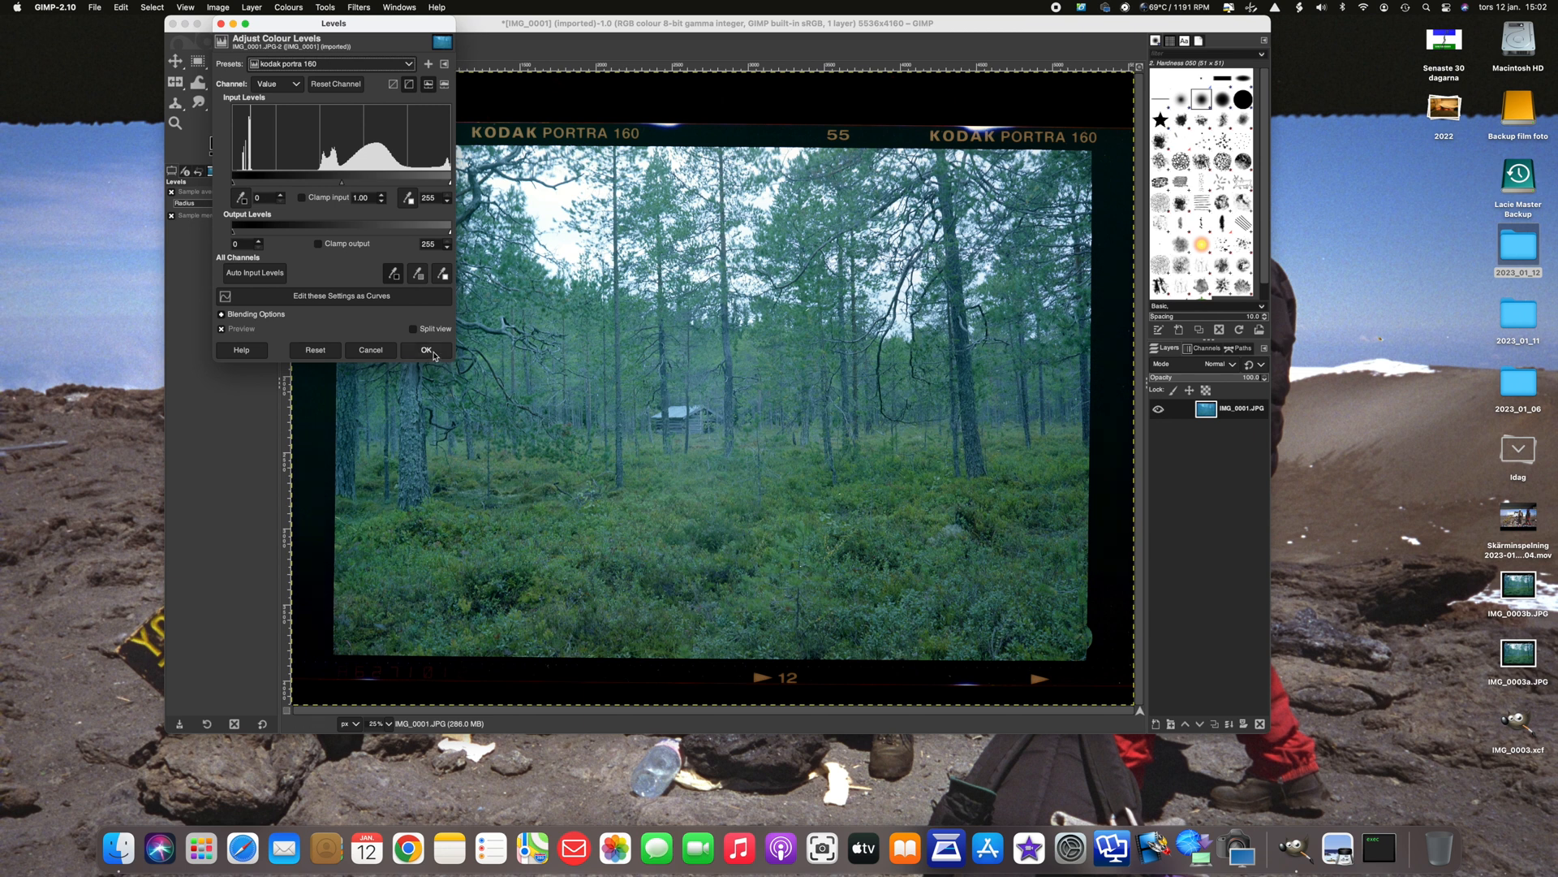
left_click(426, 350)
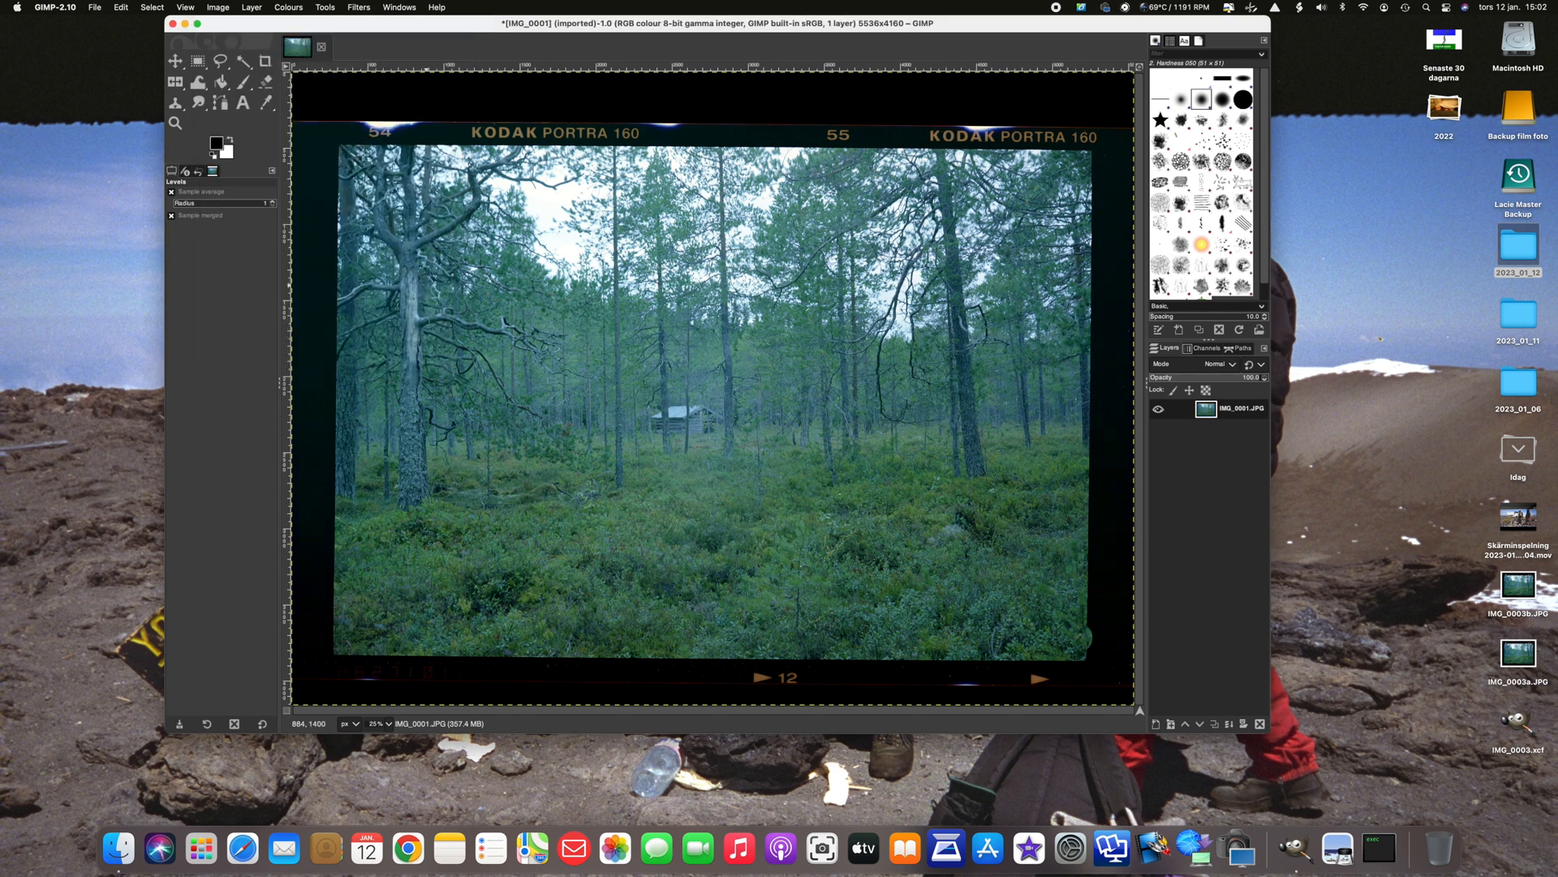
Raise the photo's contrast using Brightness-Contrast
left_click(288, 7)
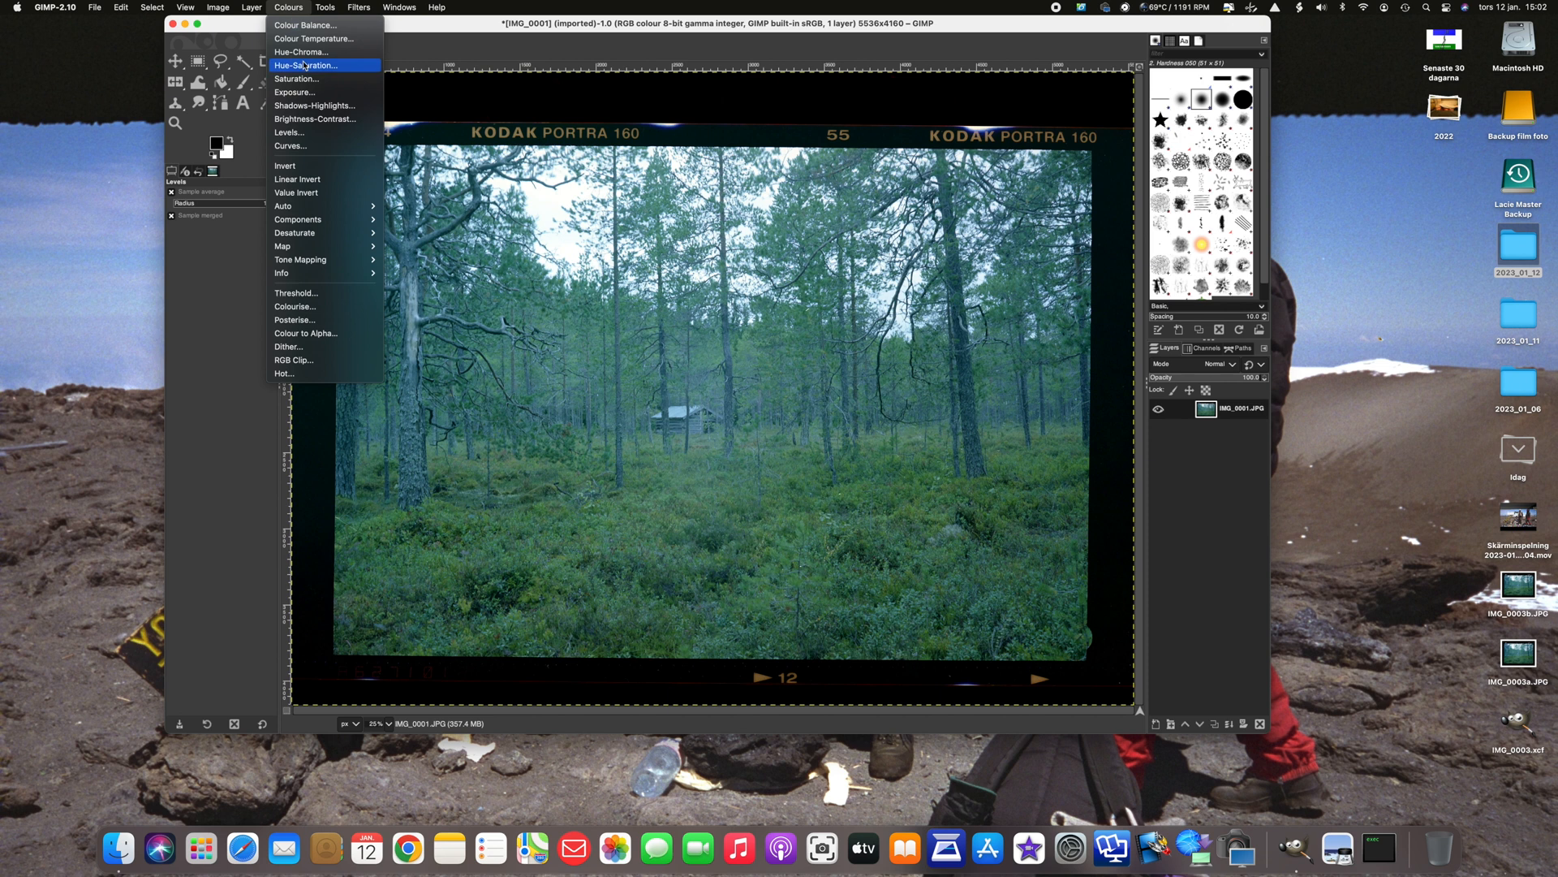
left_click(314, 105)
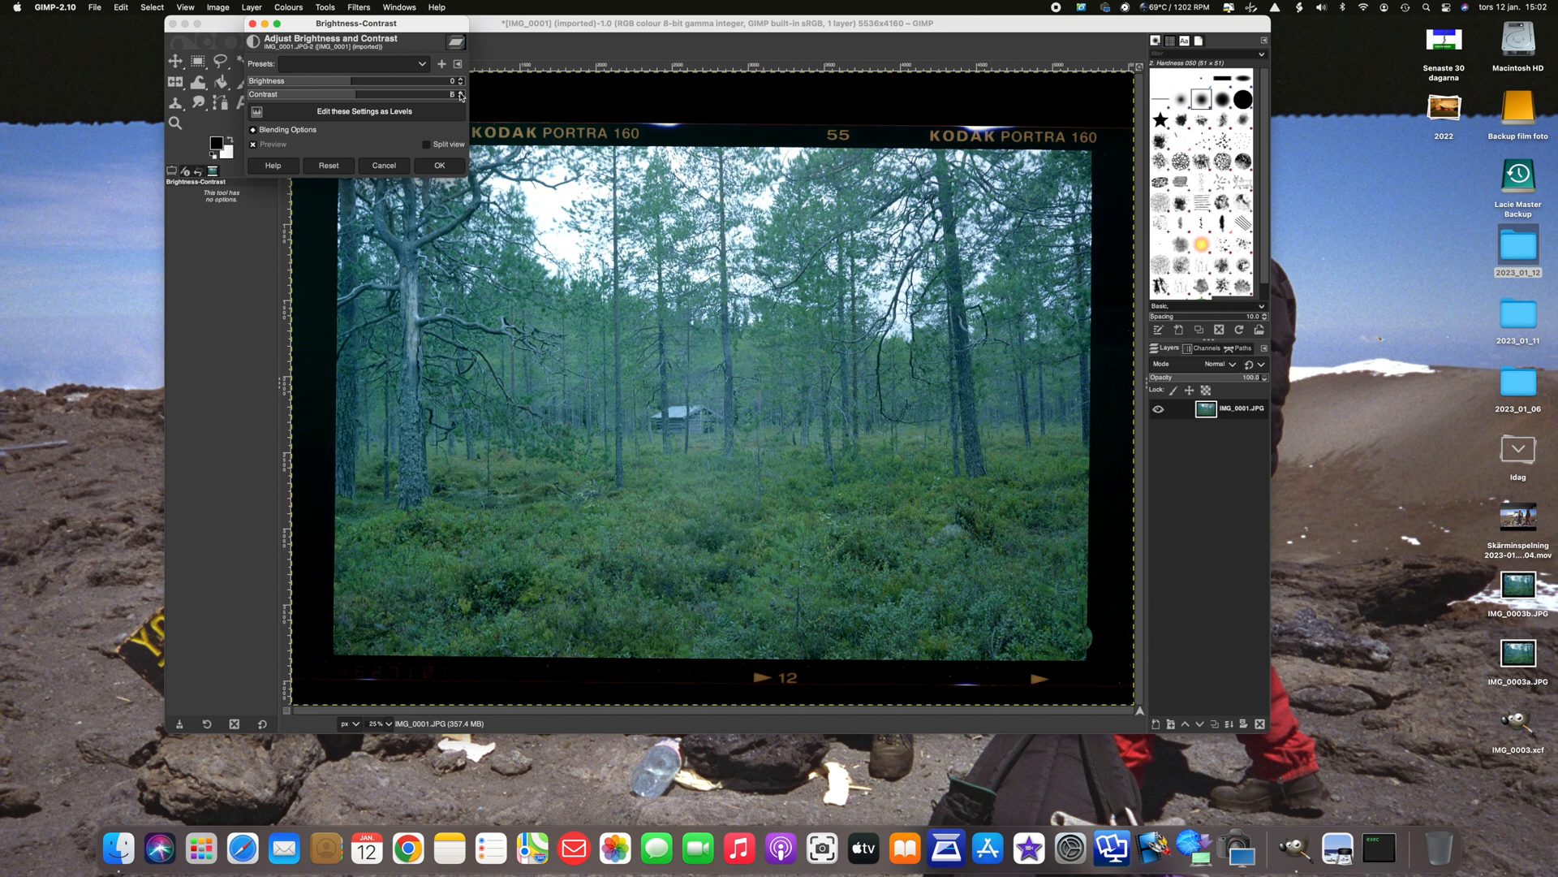
left_click(461, 93)
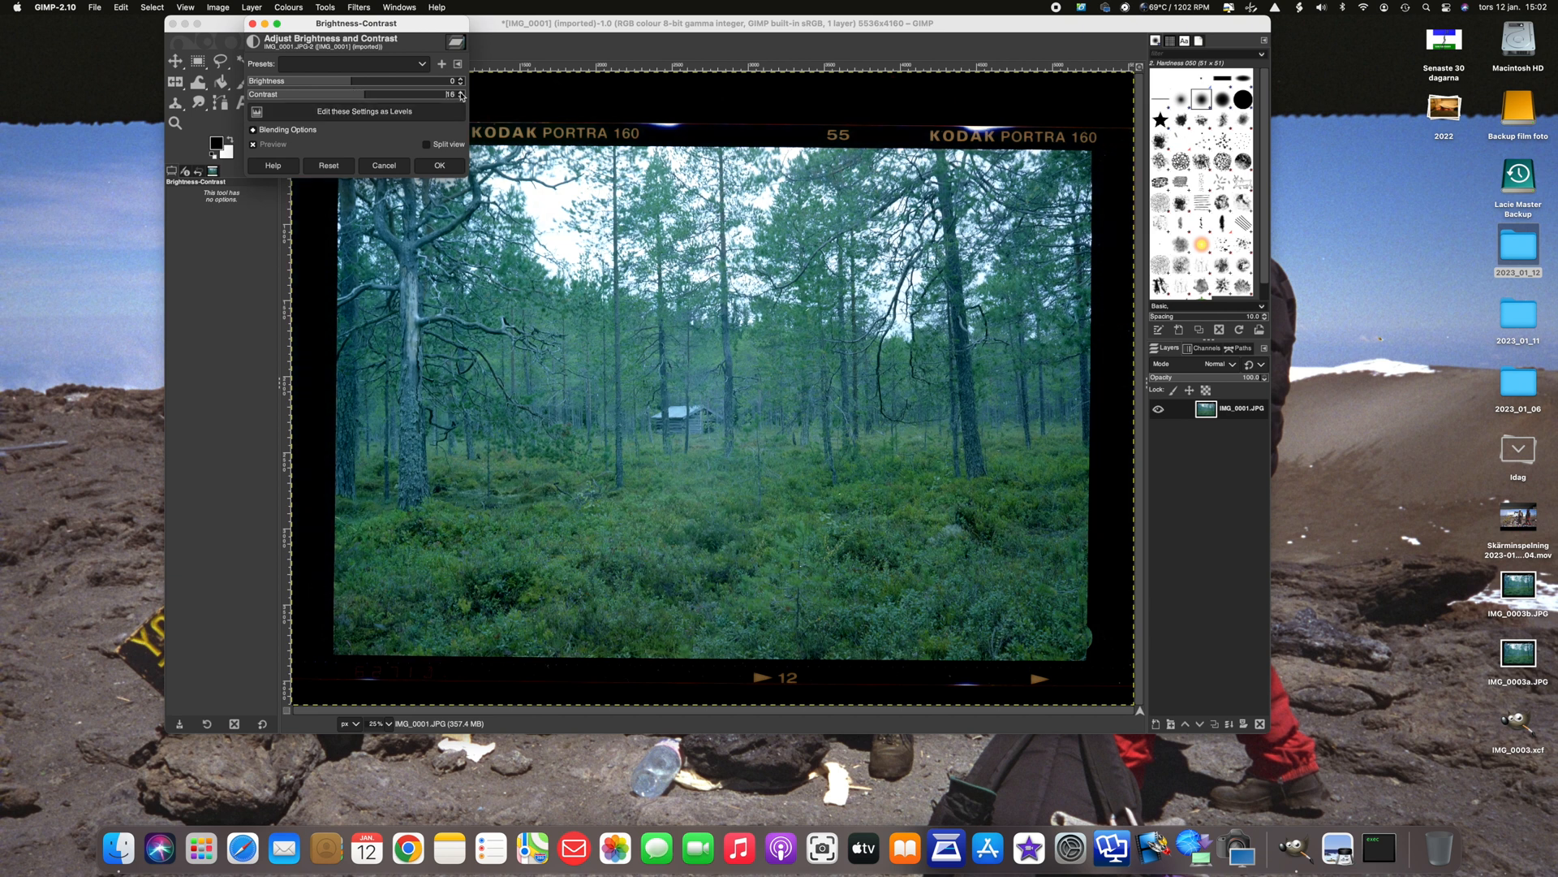
left_click(438, 165)
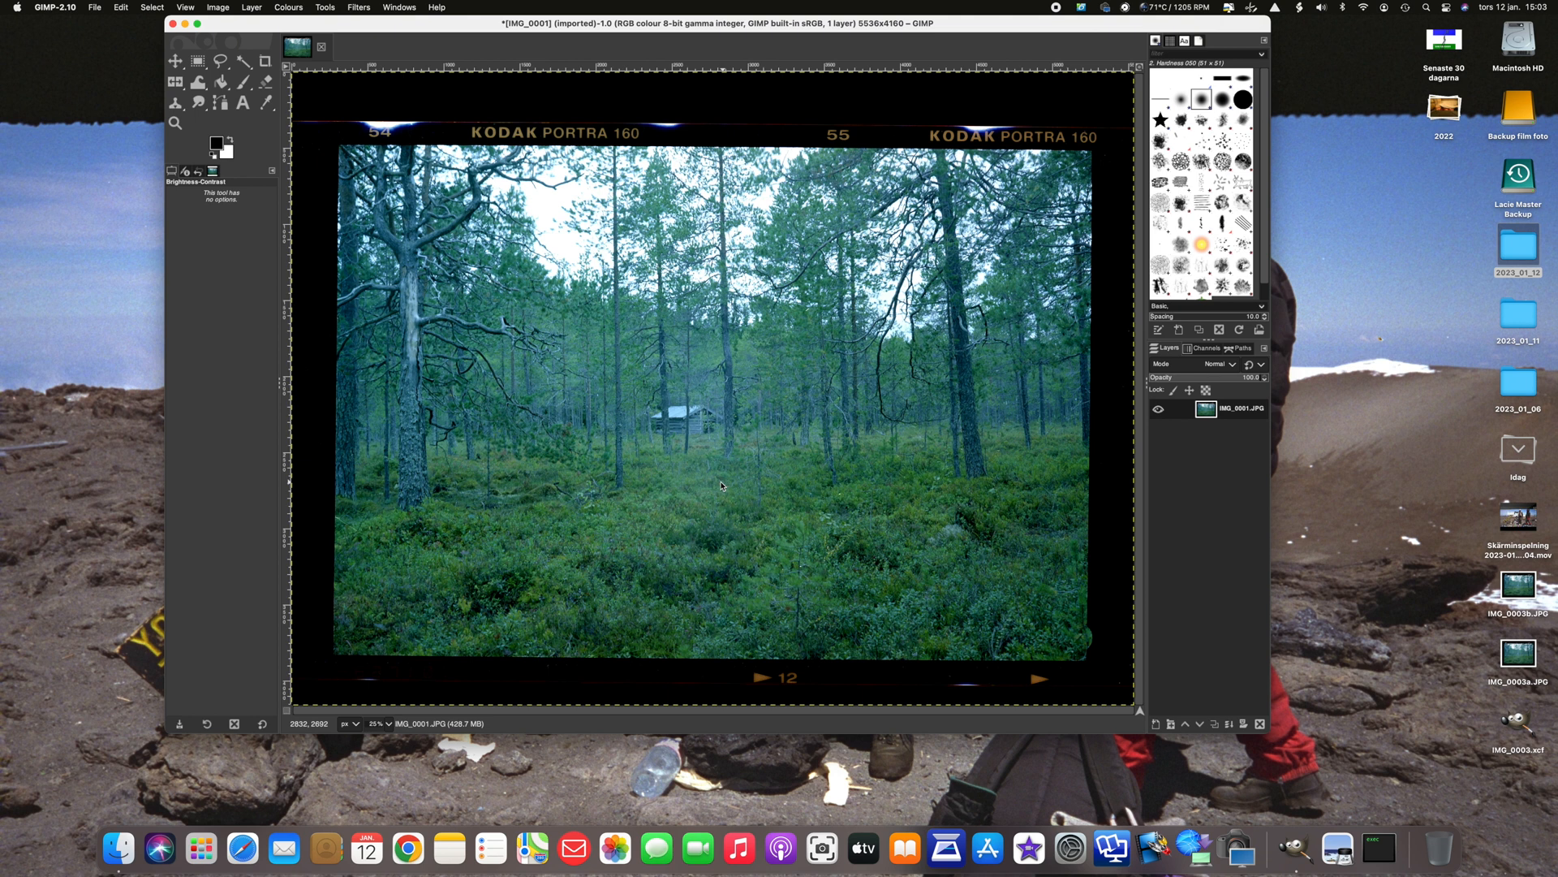
mouse_move(677, 450)
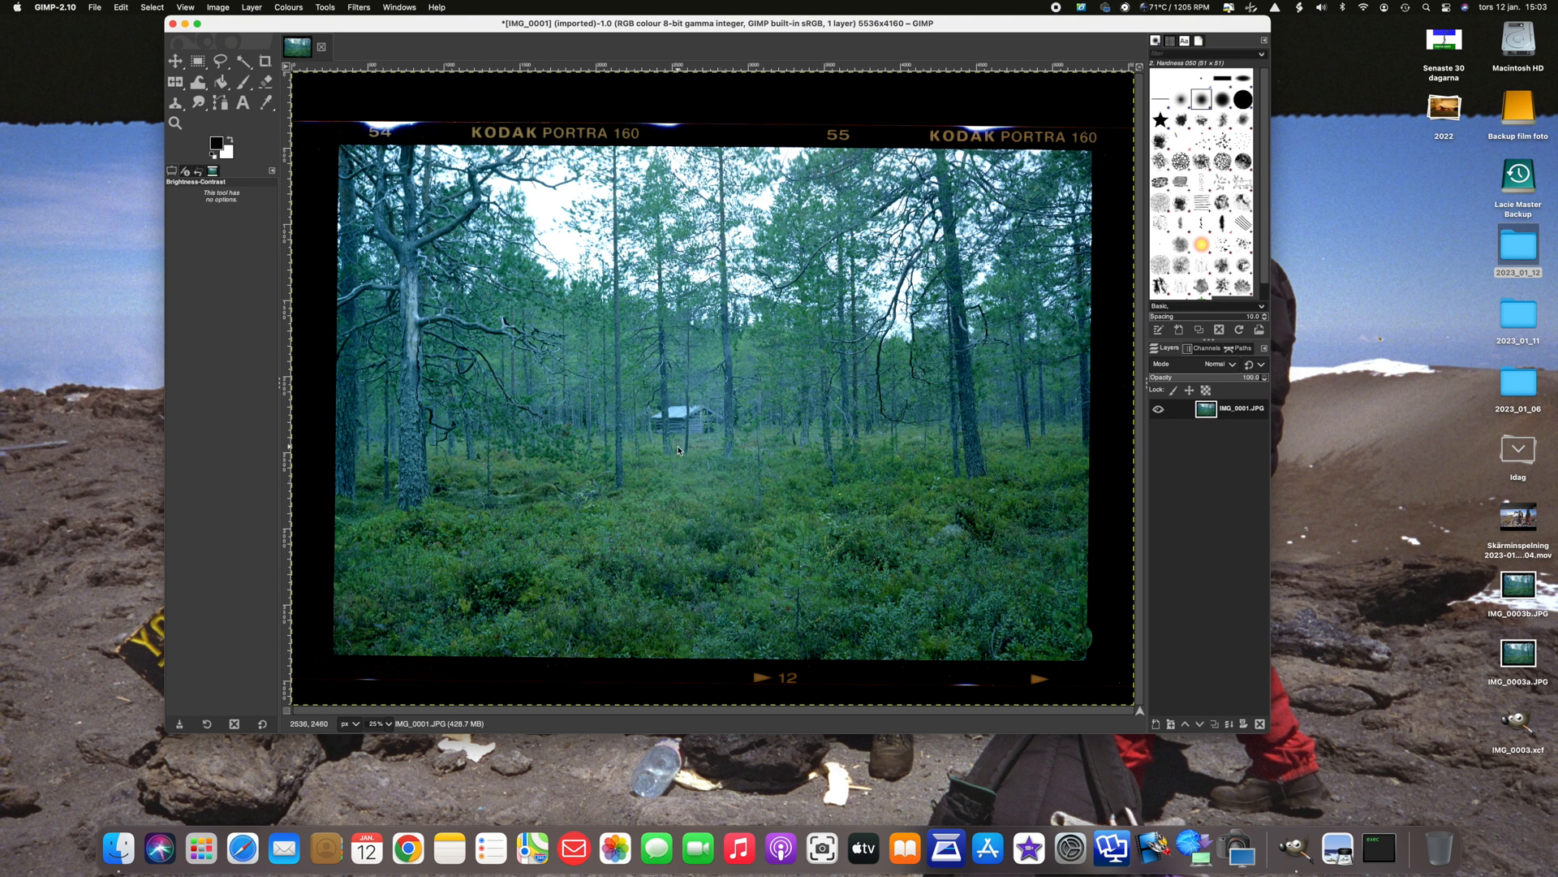
mouse_move(673, 445)
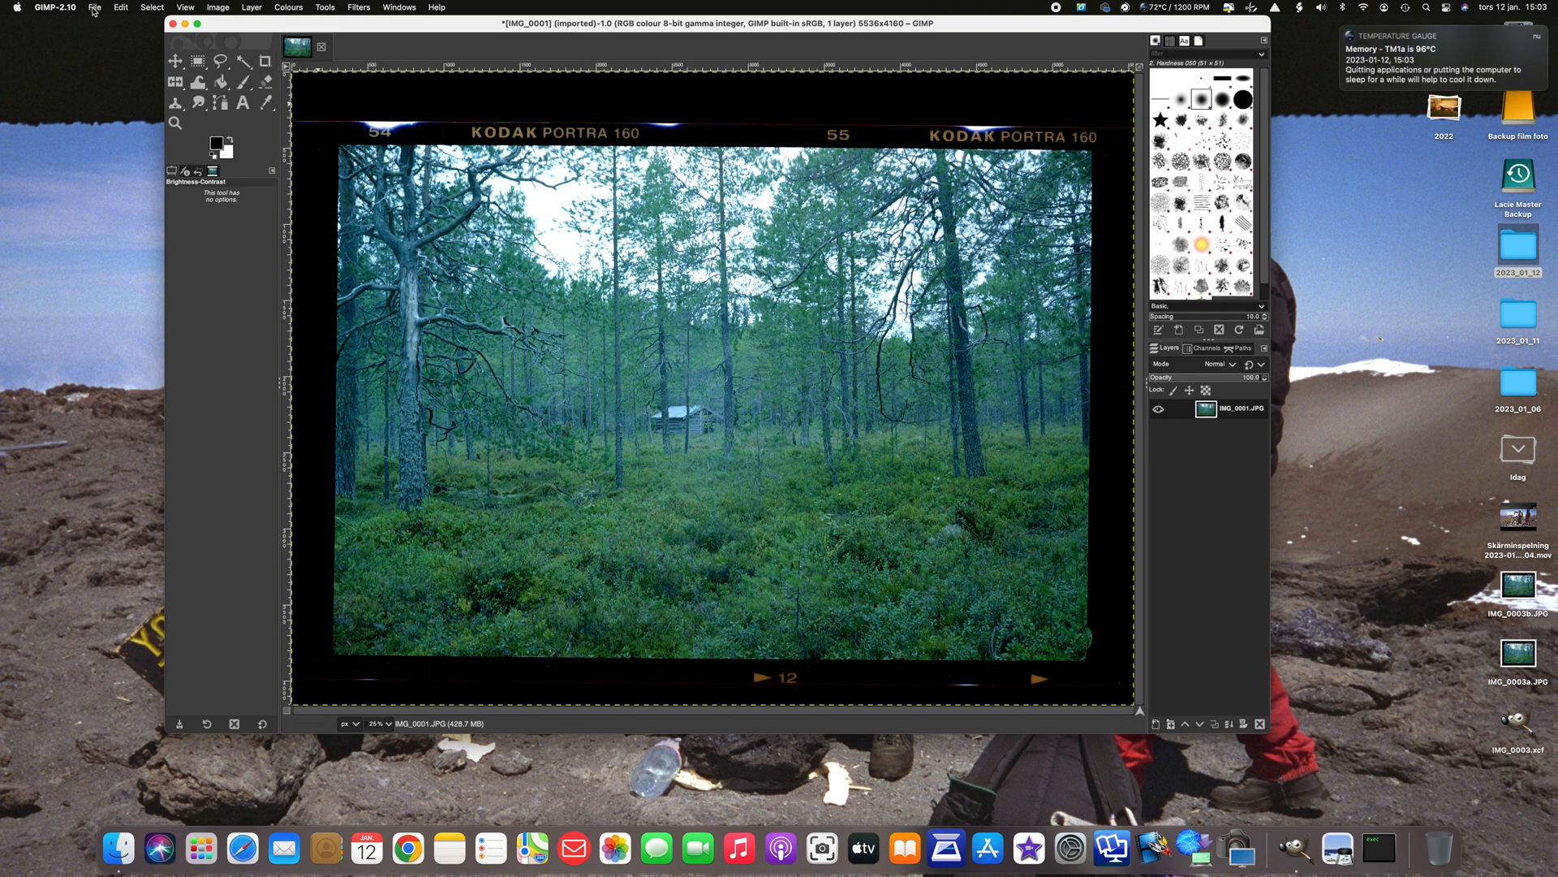
Overwrite IMG_0001.JPG with the corrected photo, then quit GIMP discarding changes
left_click(93, 7)
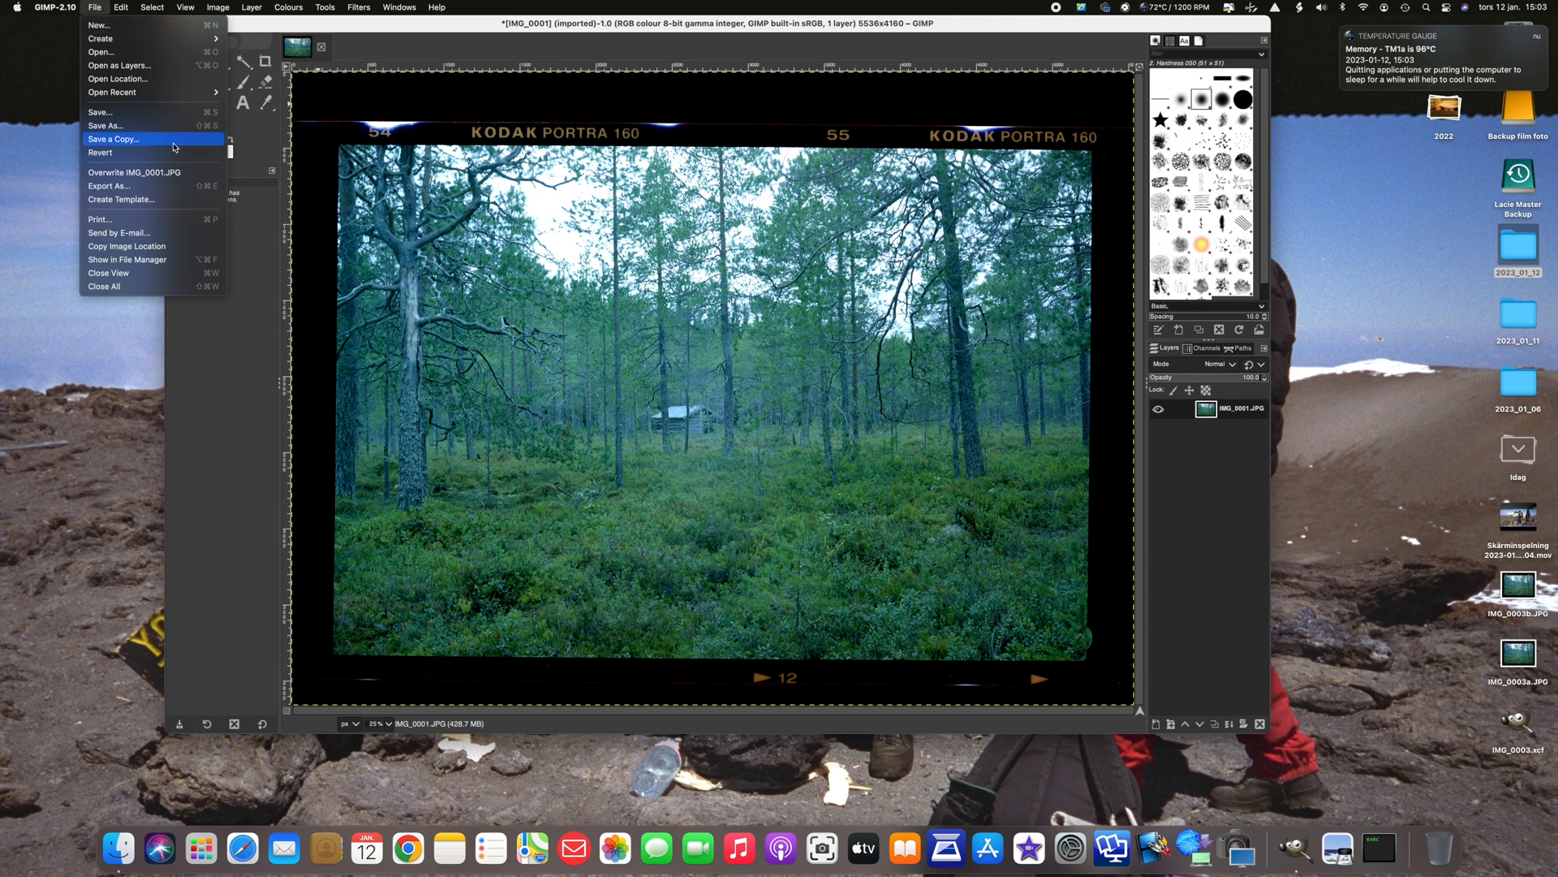
left_click(133, 172)
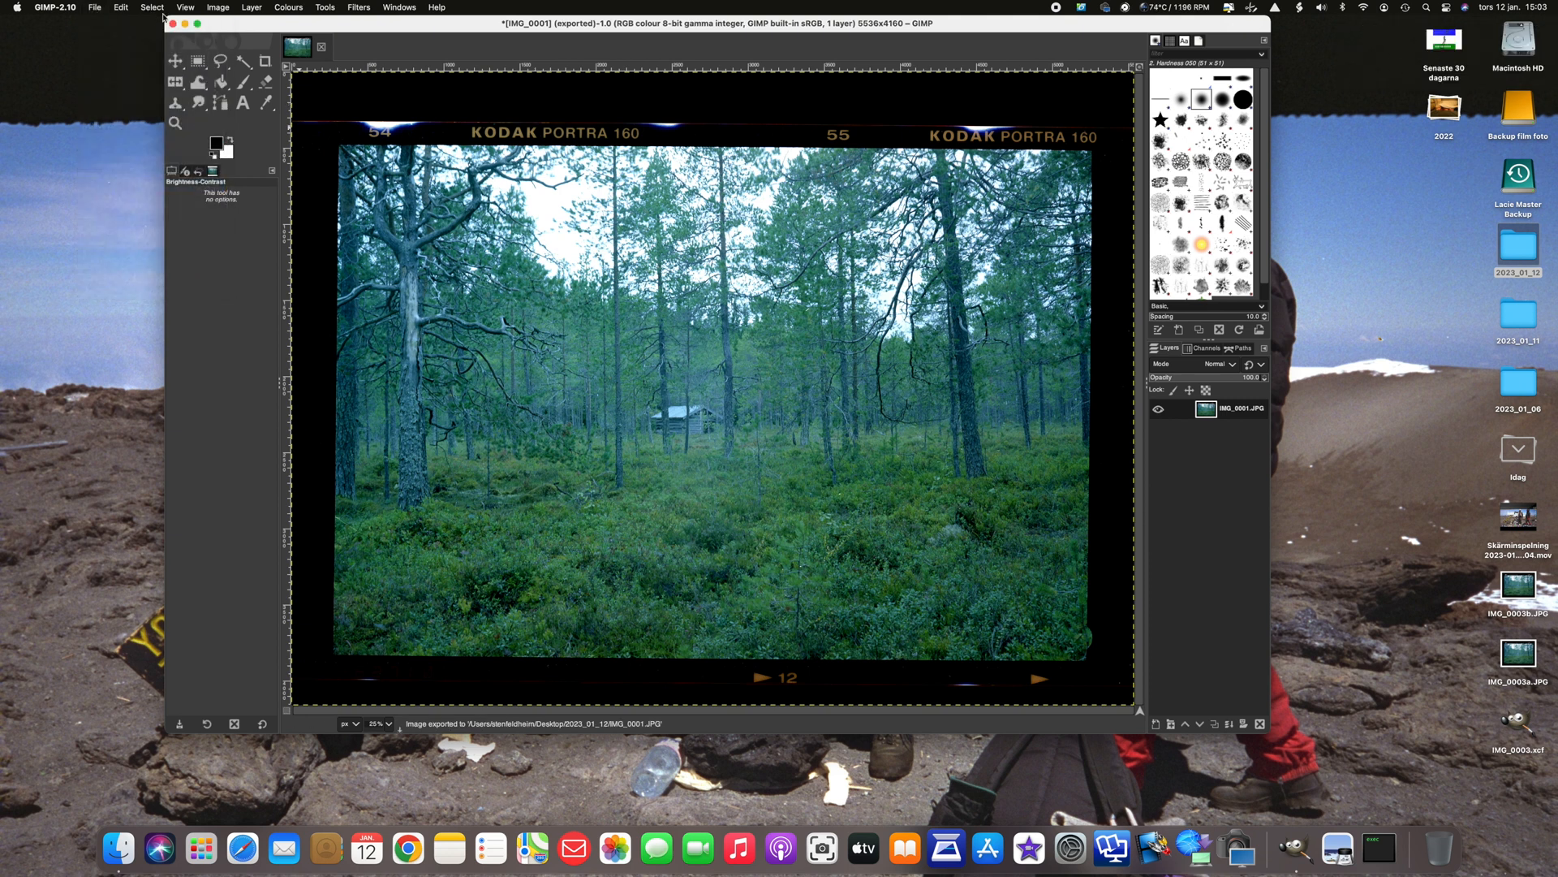
key("cmd+q")
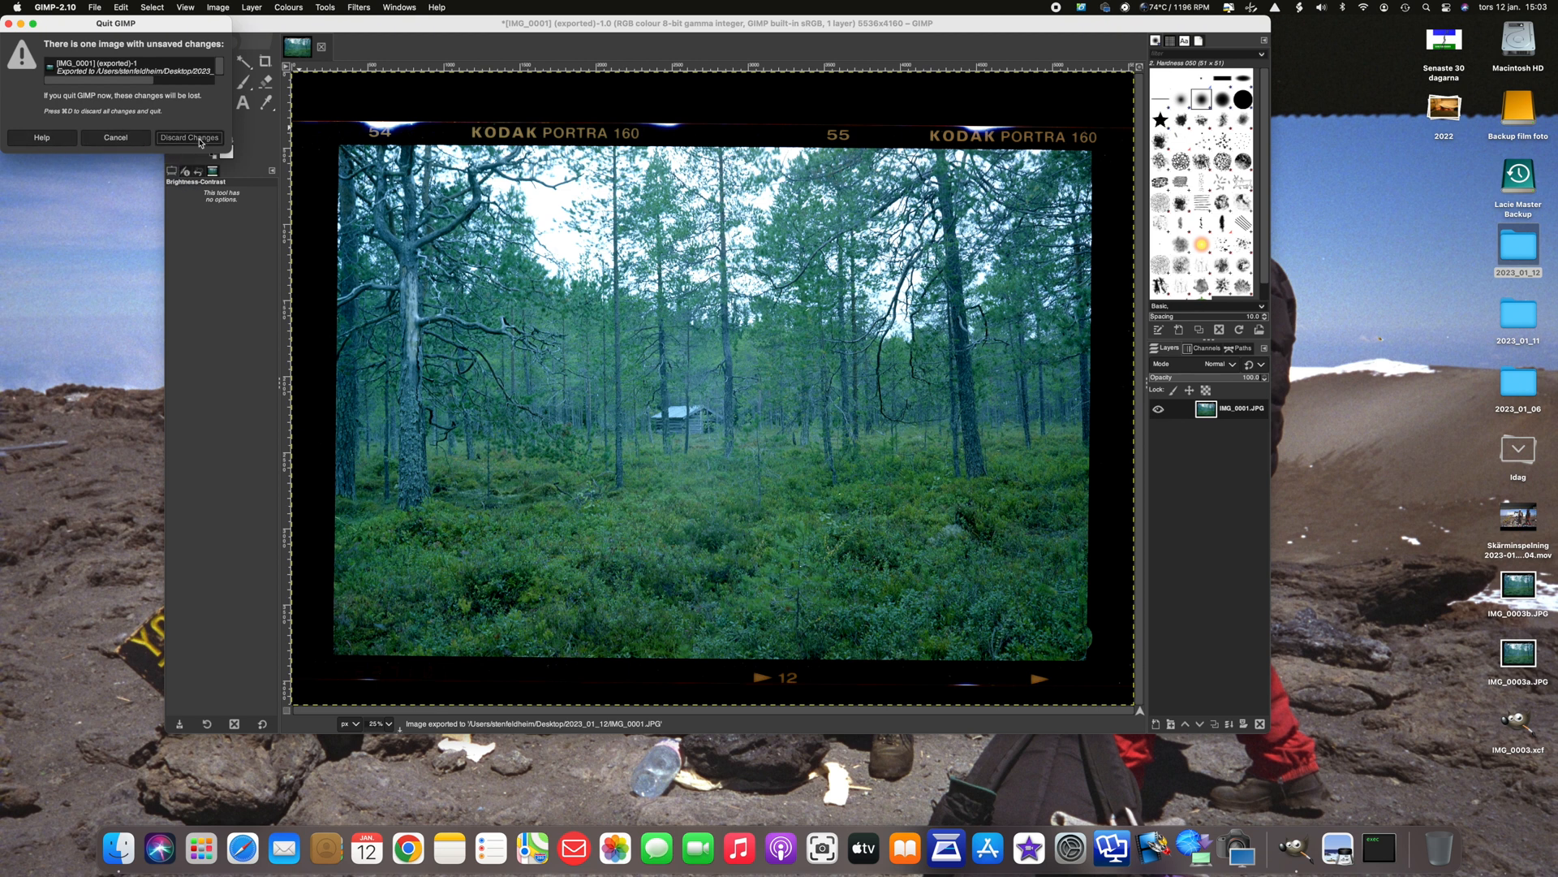
left_click(189, 137)
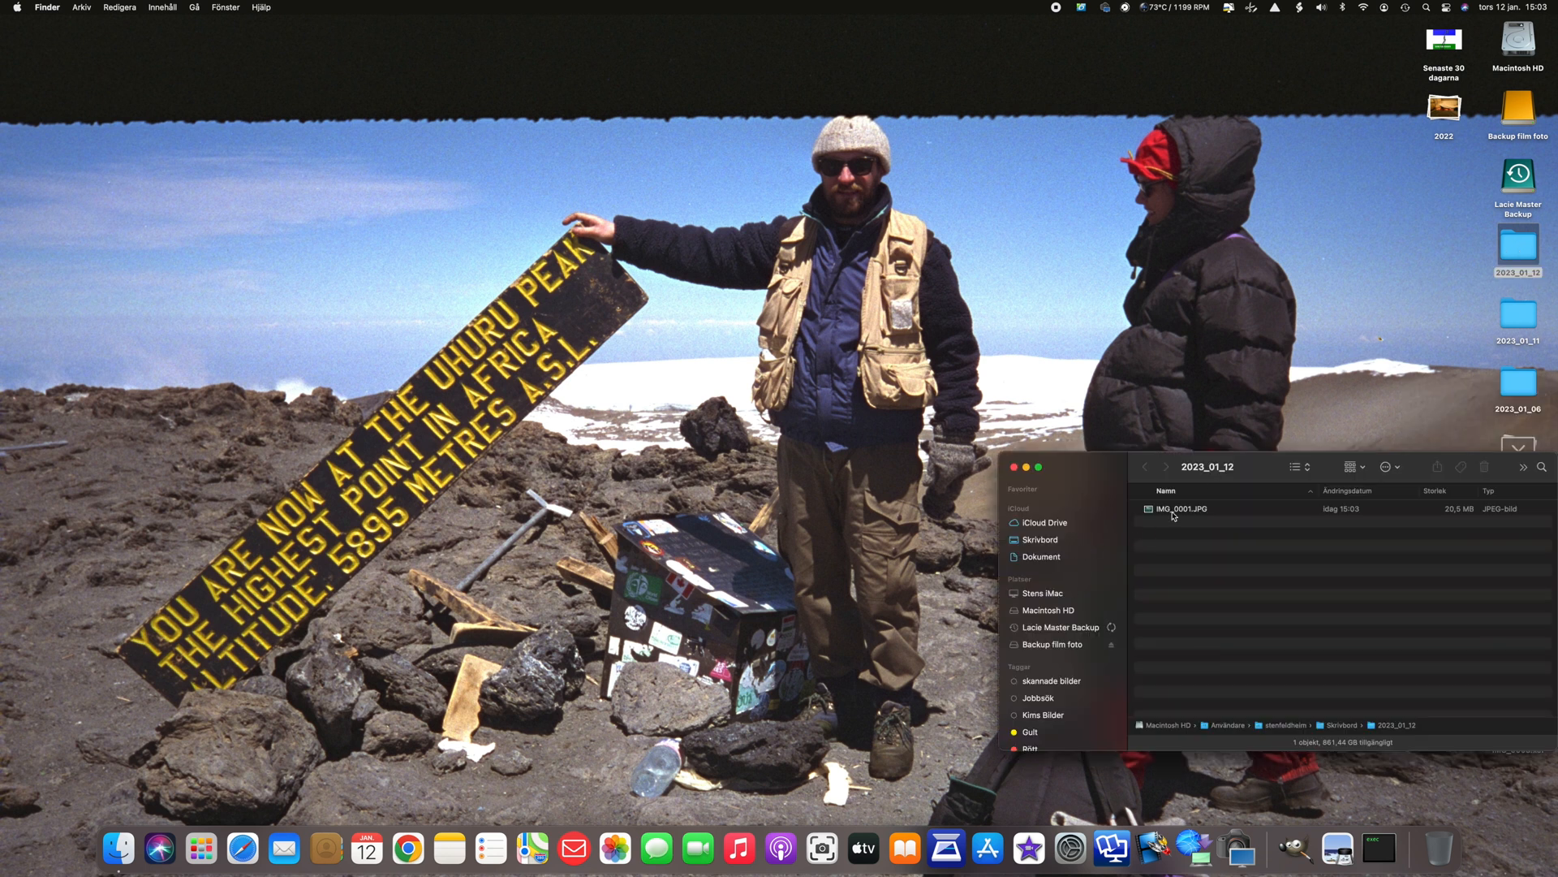
Open the exported IMG_0001.JPG from Finder in Preview
left_click(1178, 508)
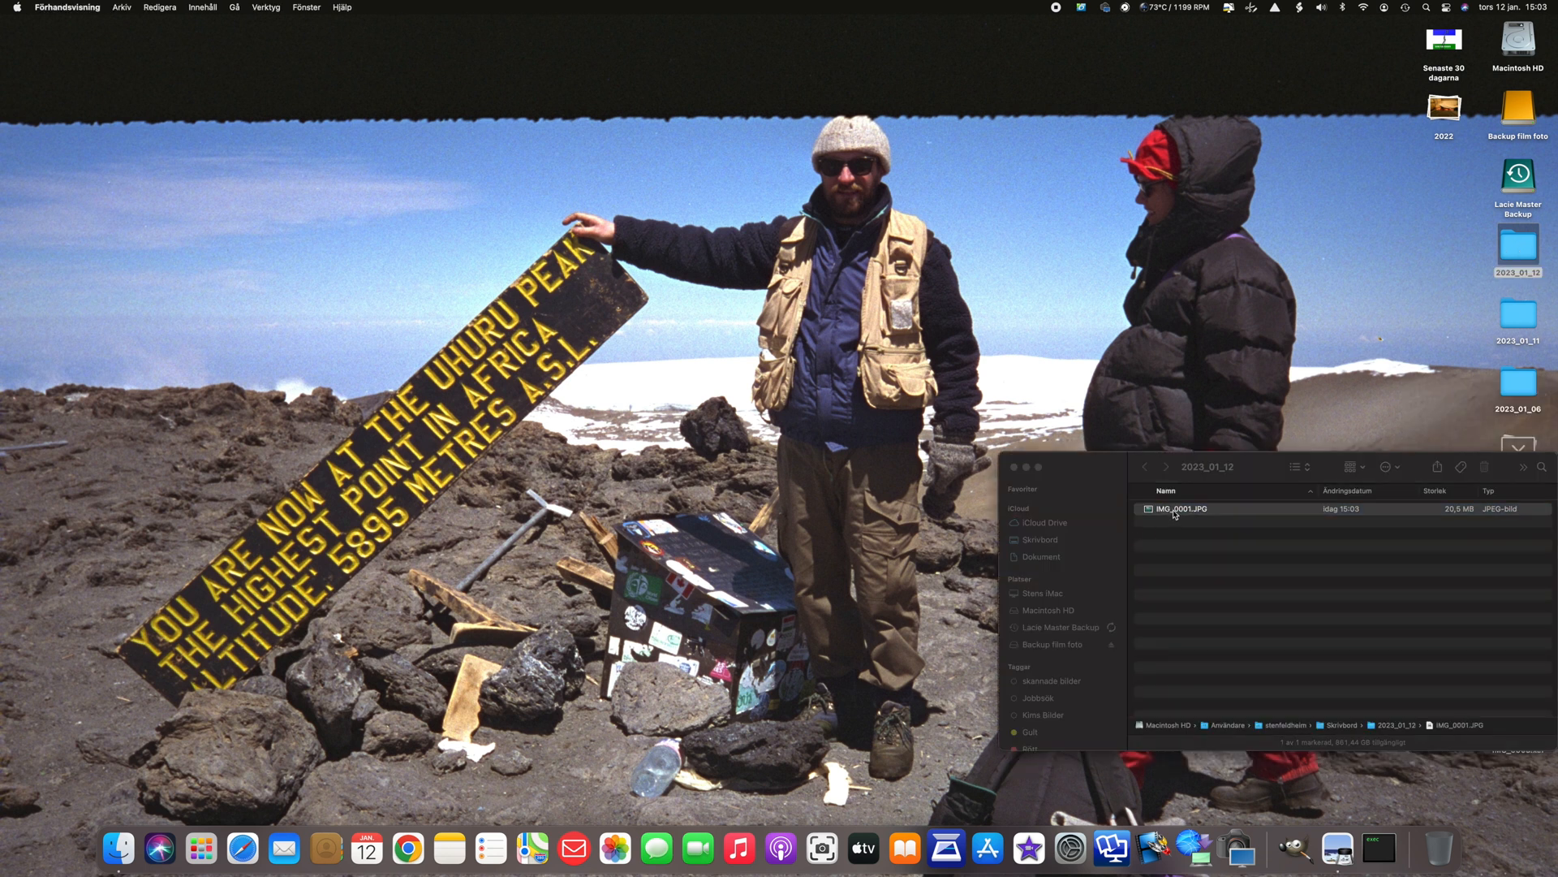
double_click(1181, 509)
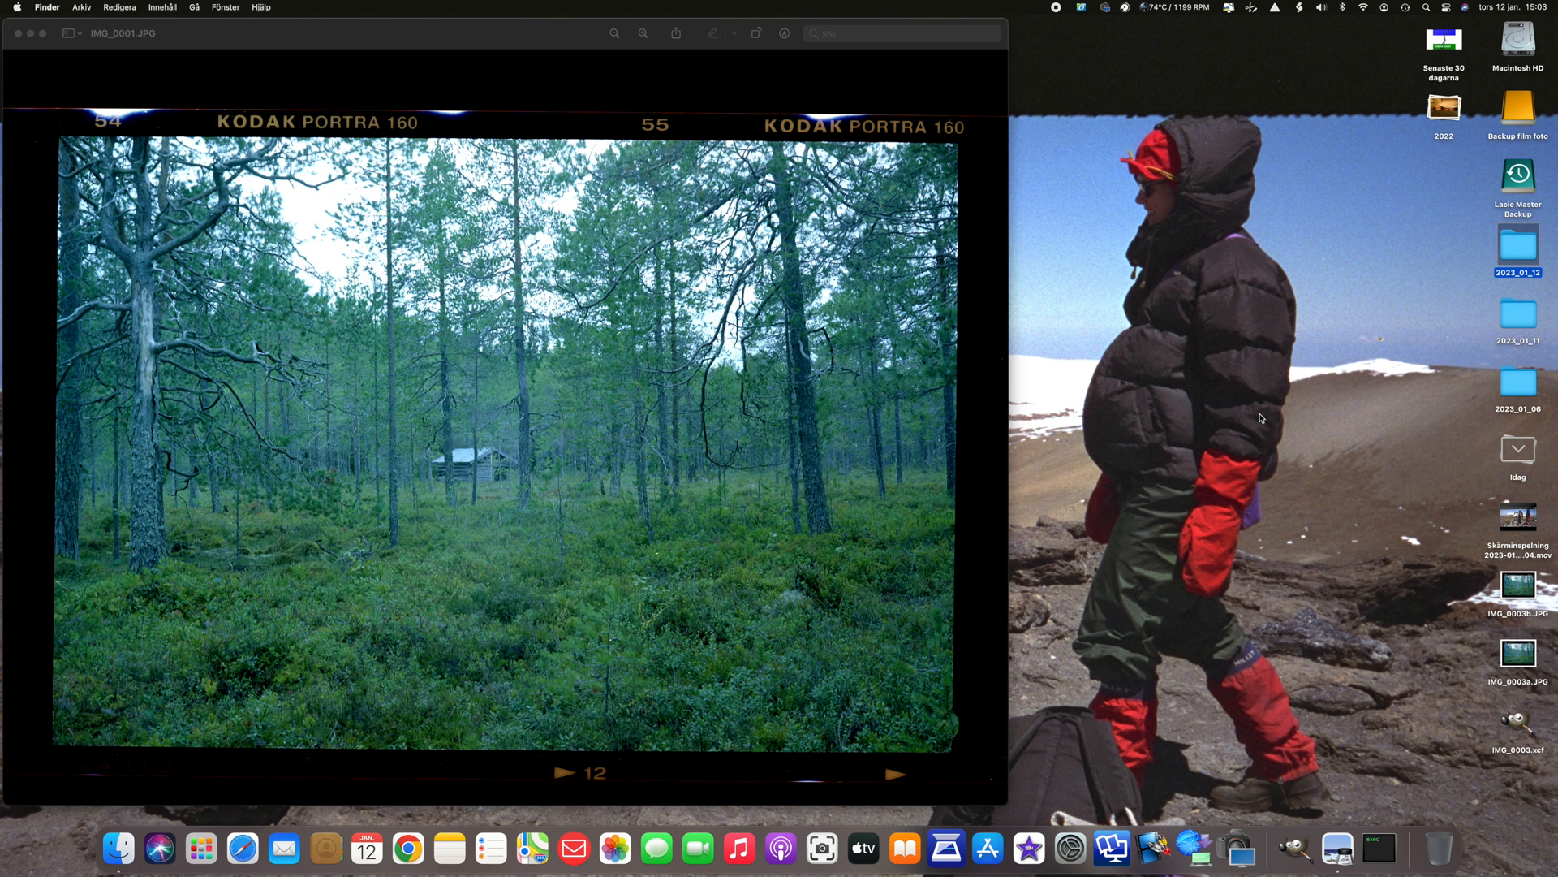
Bring the 2023_01_12 Finder window forward and close it
double_click(1517, 244)
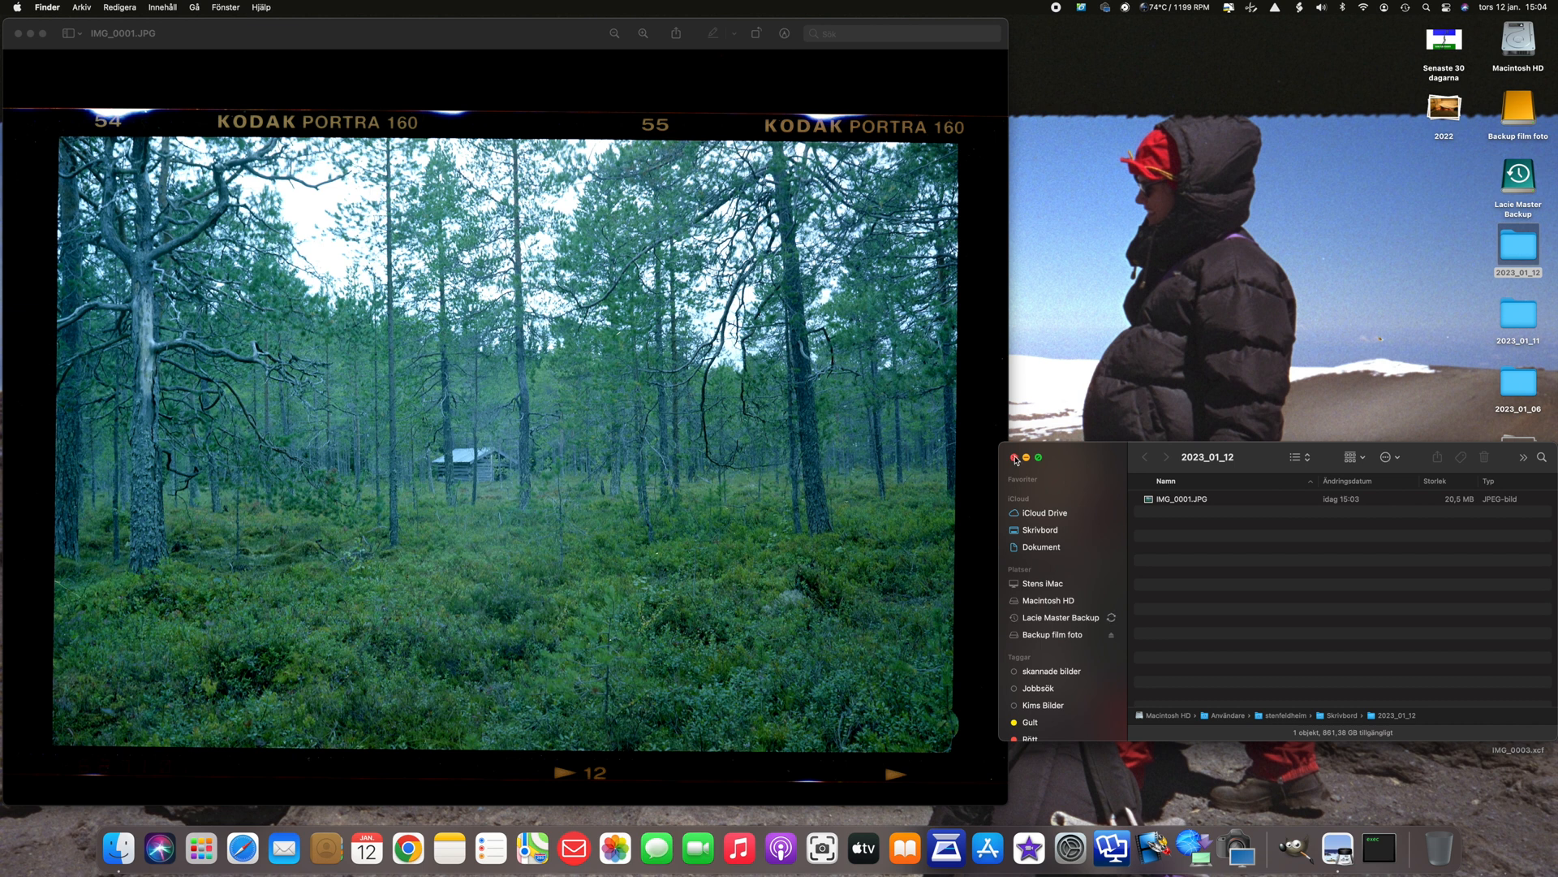
left_click(1013, 458)
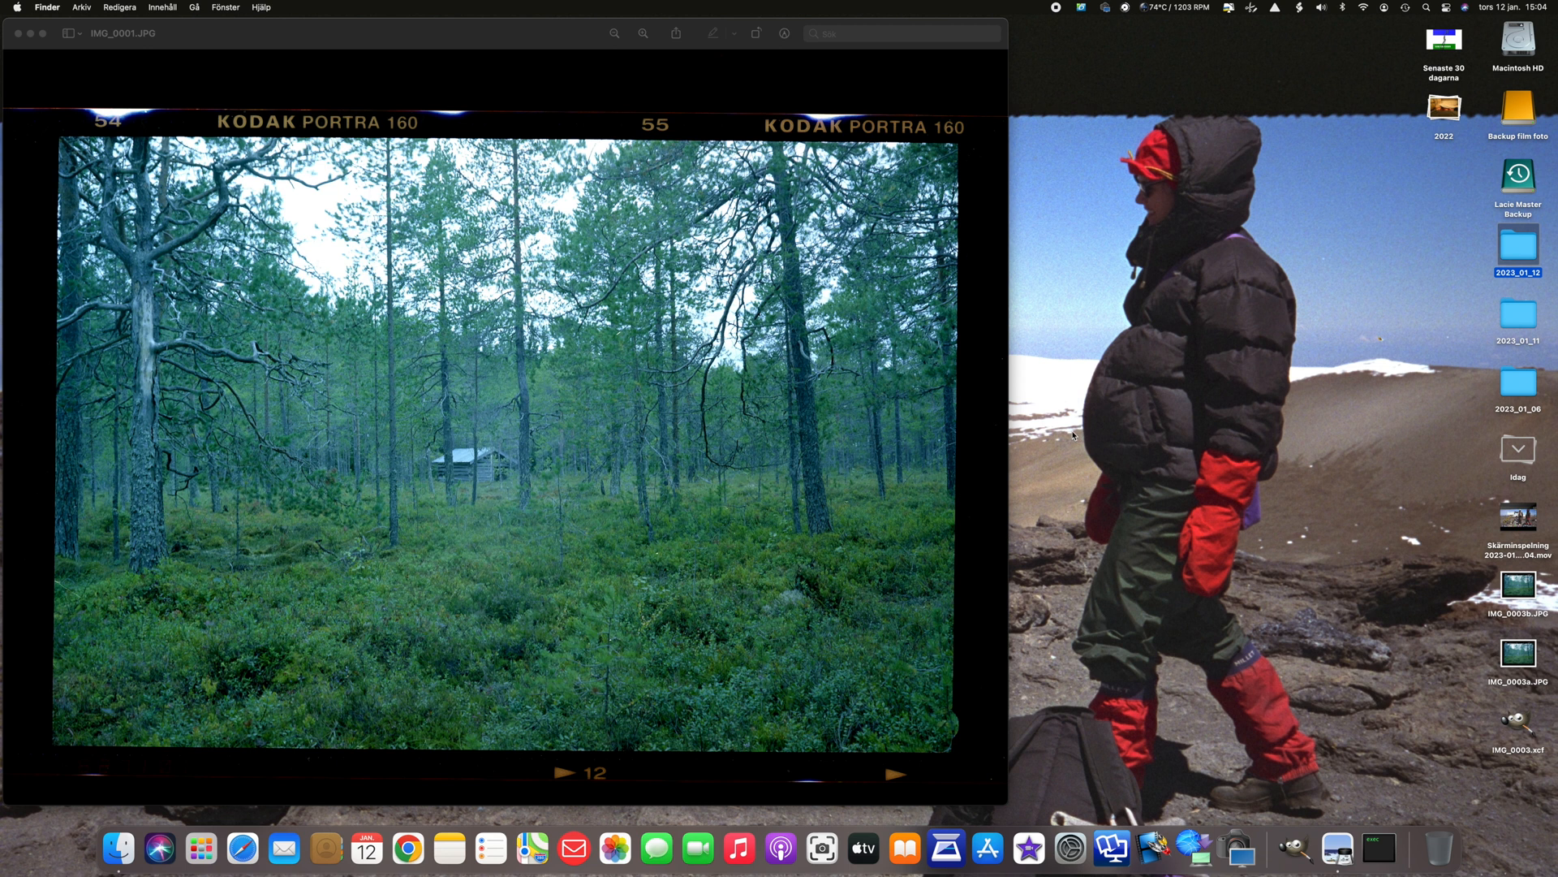
mouse_move(1097, 449)
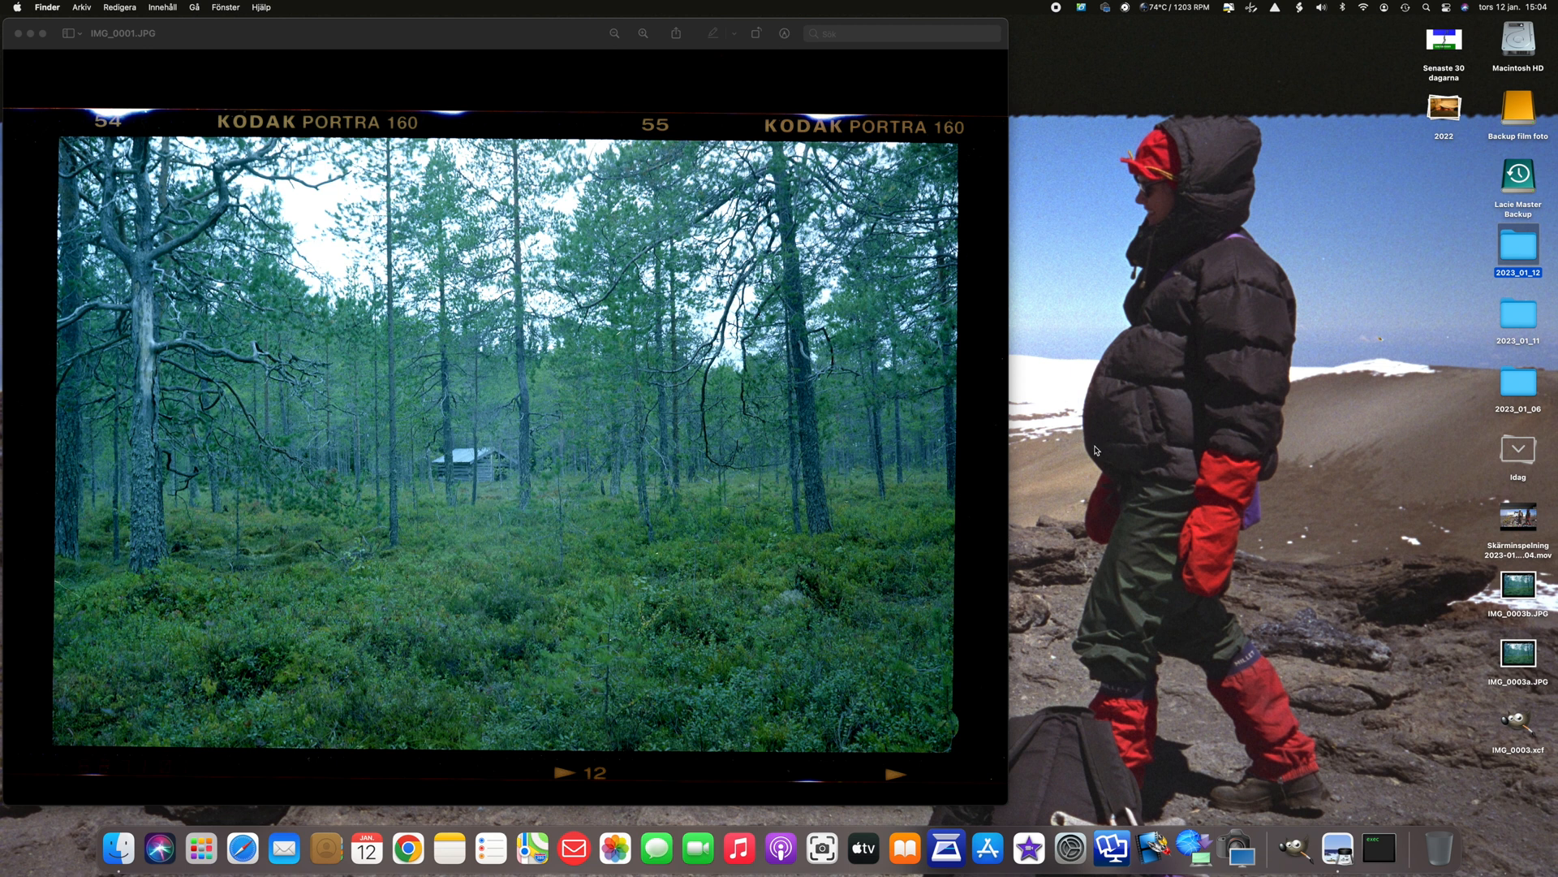